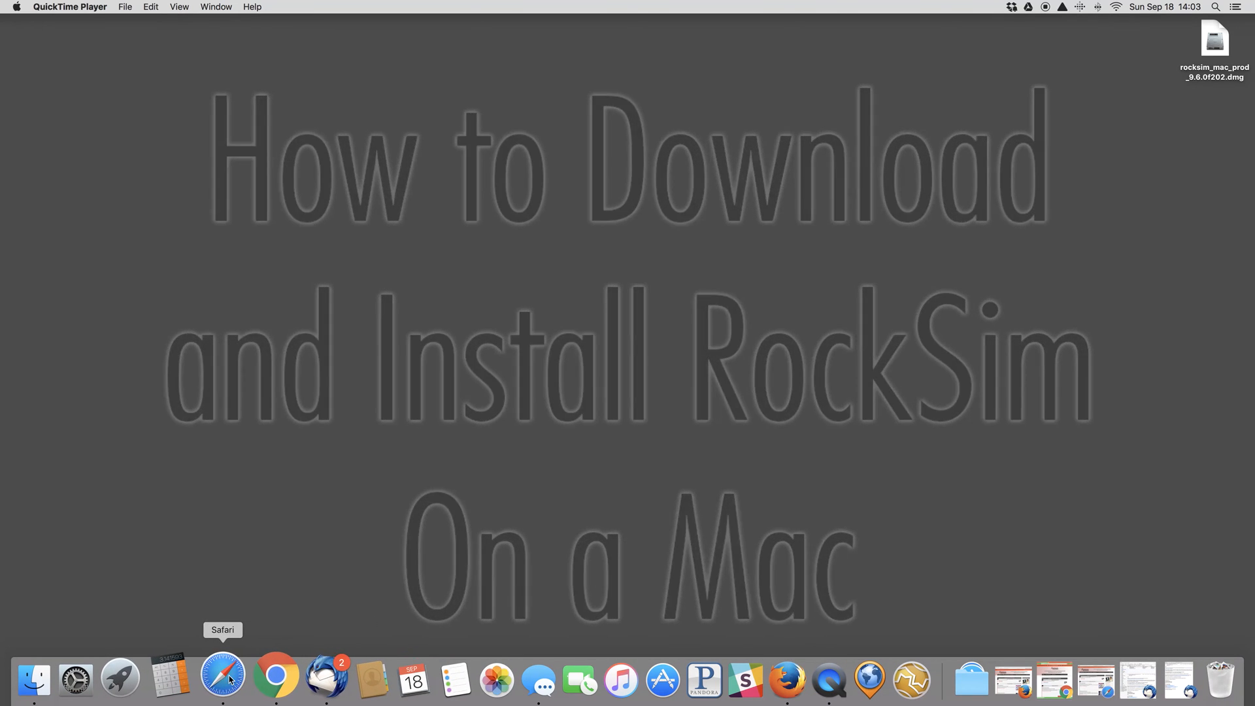
# Launch Safari and start the Macintosh RockSim installer download from Apogee's page.
pyautogui.click(224, 680)
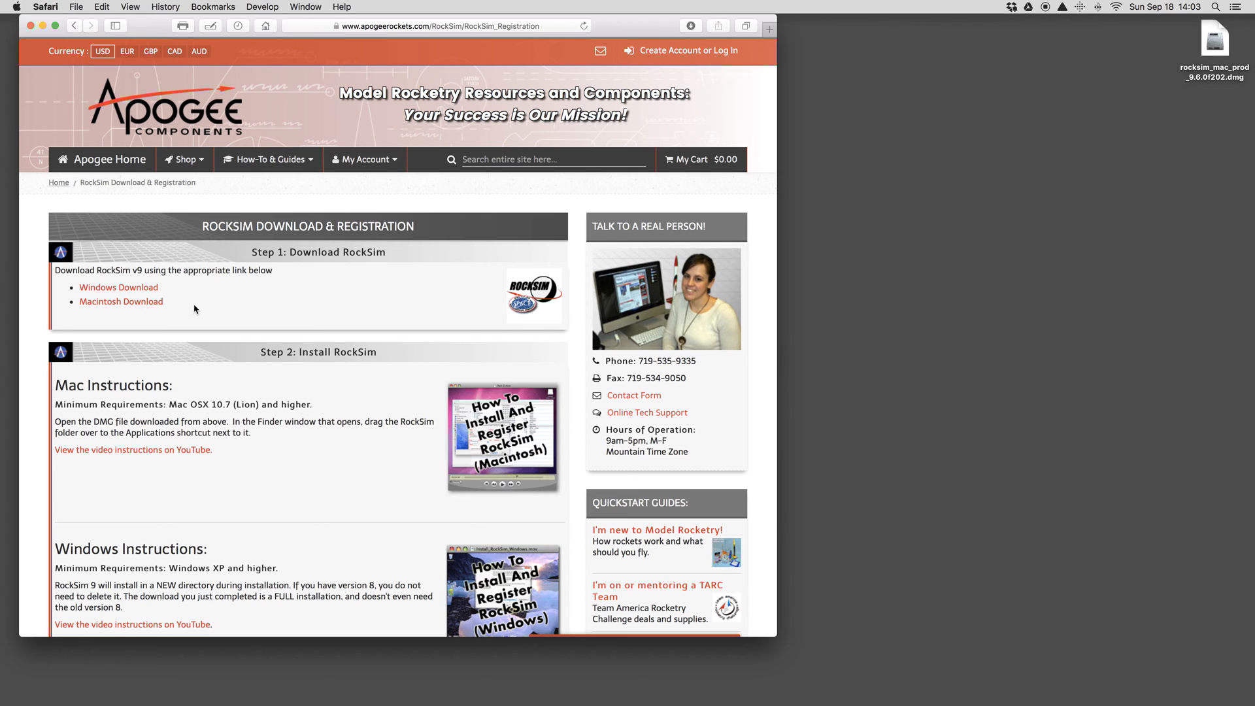
pyautogui.moveTo(346, 308)
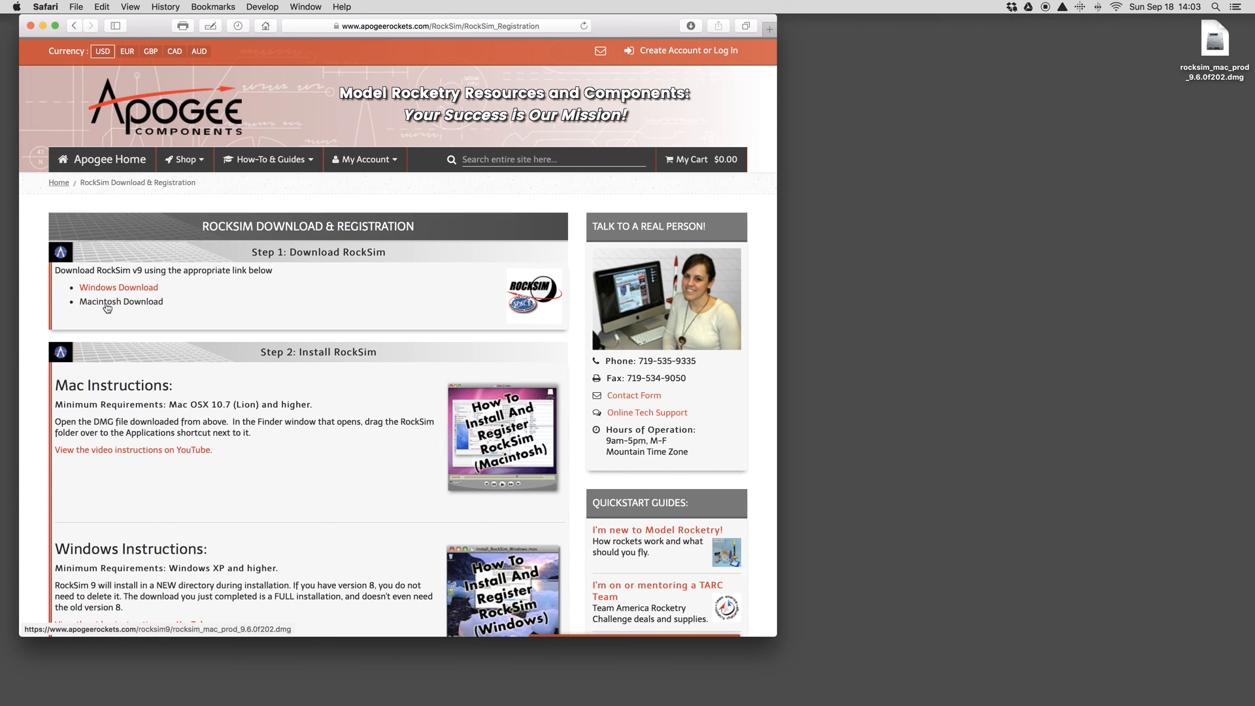
pyautogui.click(121, 300)
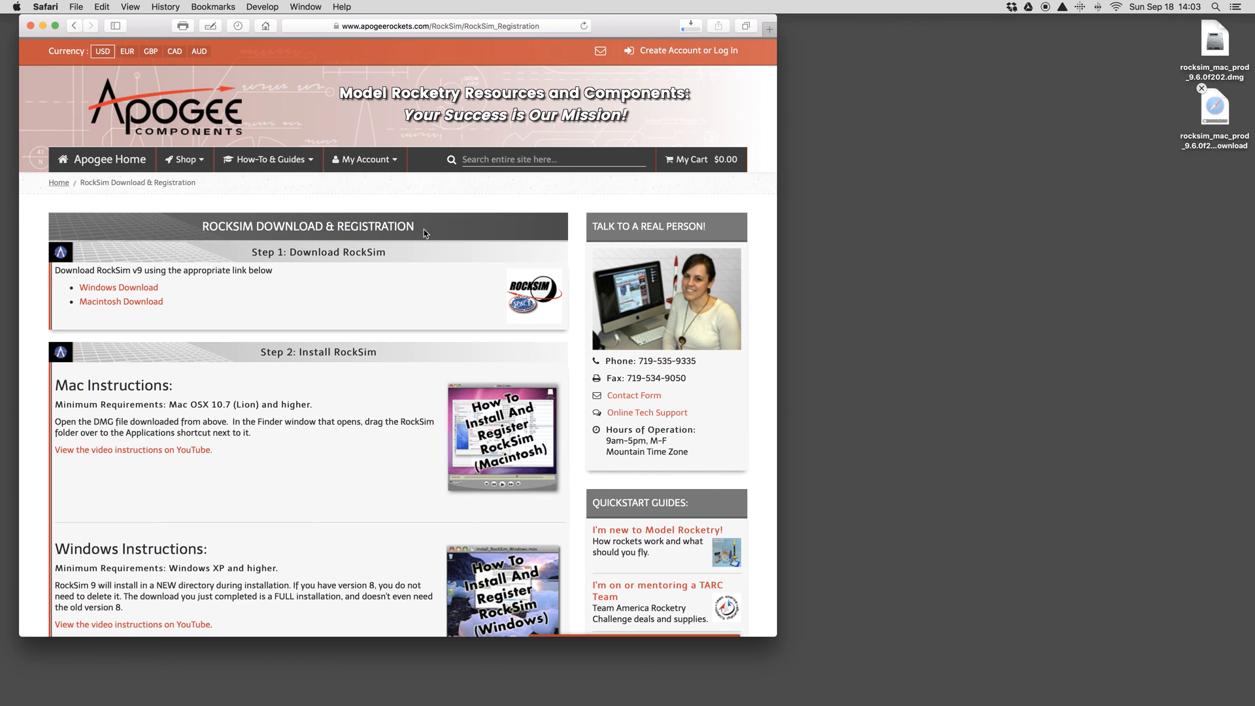
pyautogui.moveTo(689, 25)
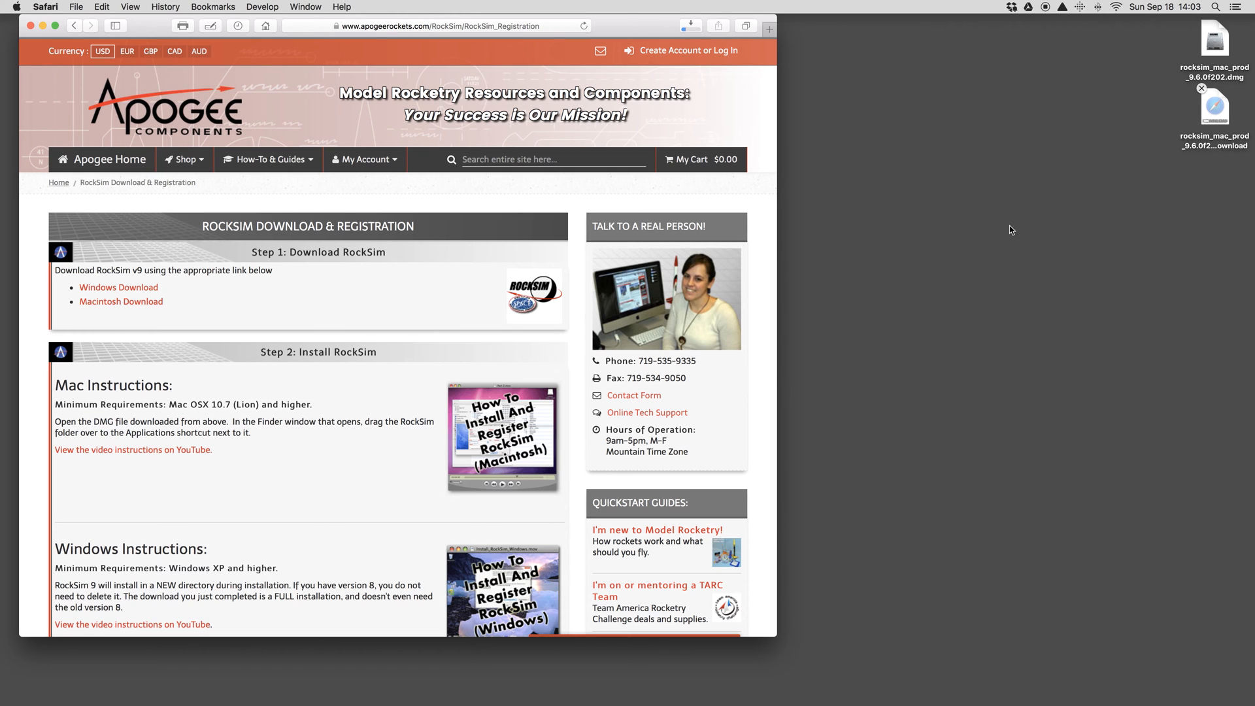
pyautogui.moveTo(642, 24)
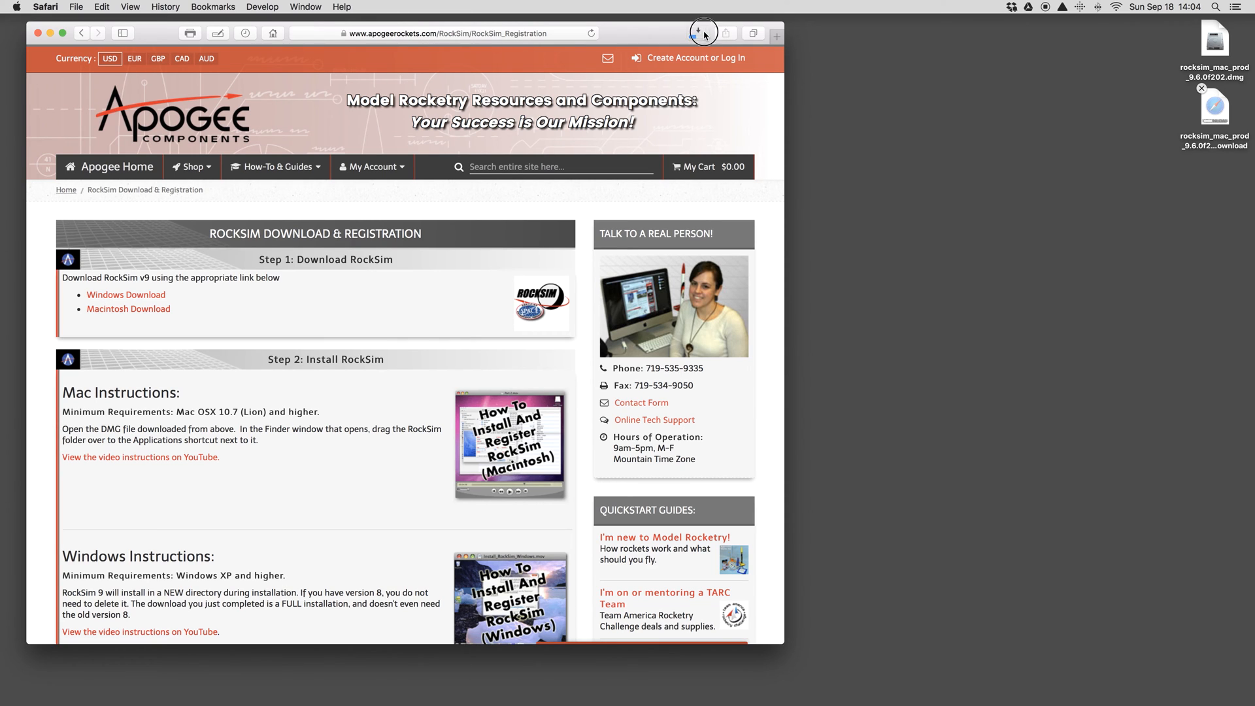
# Confirm rocksim_mac_prod dmg finished in Firefox's Downloads list, then close the window.
pyautogui.click(702, 32)
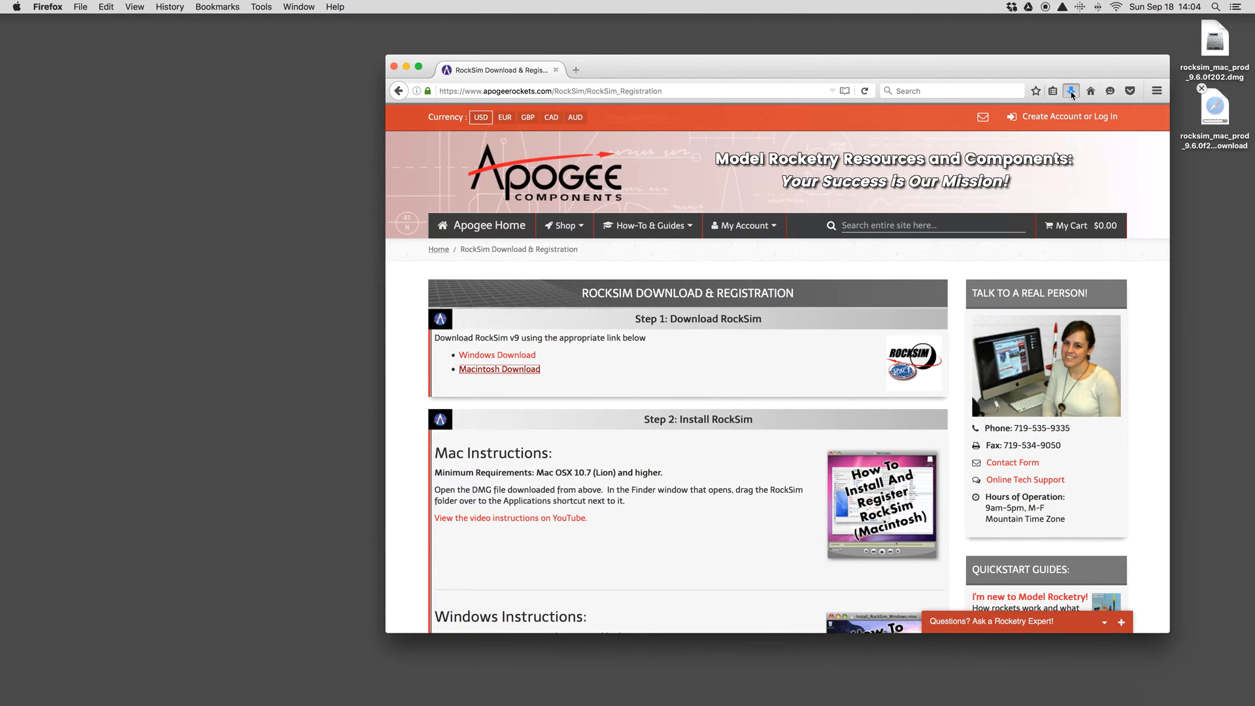
pyautogui.click(1070, 90)
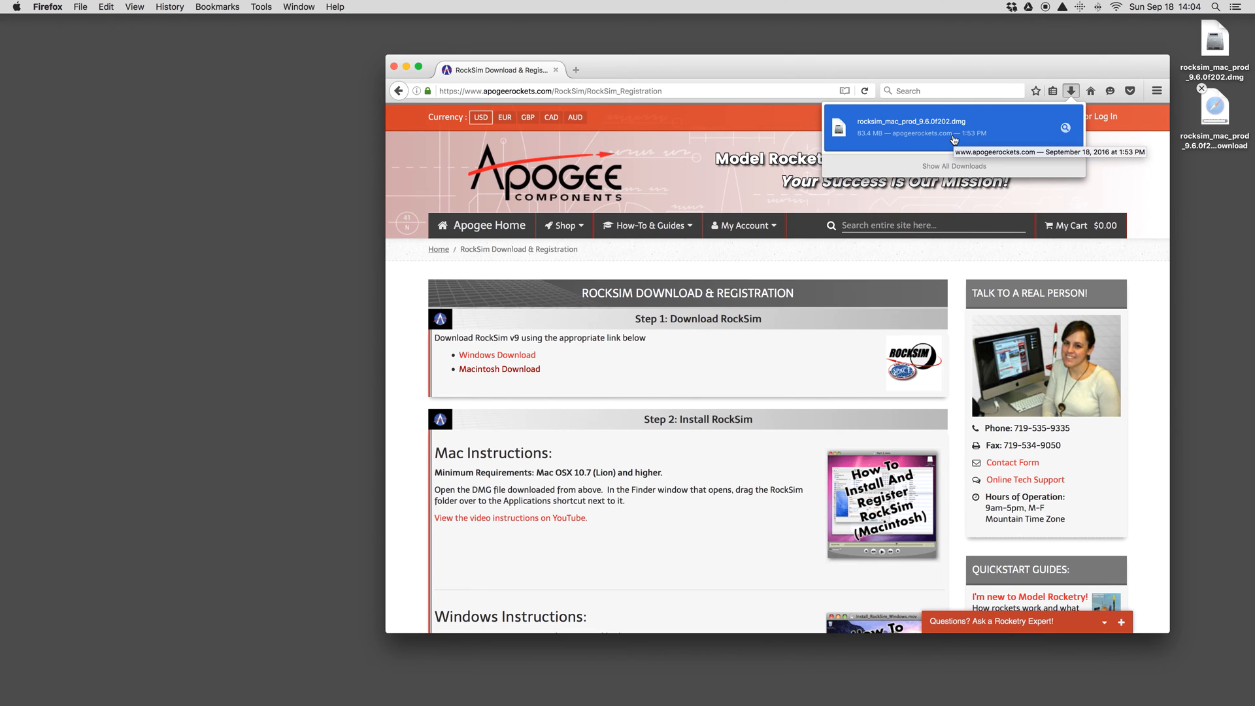
pyautogui.moveTo(928, 133)
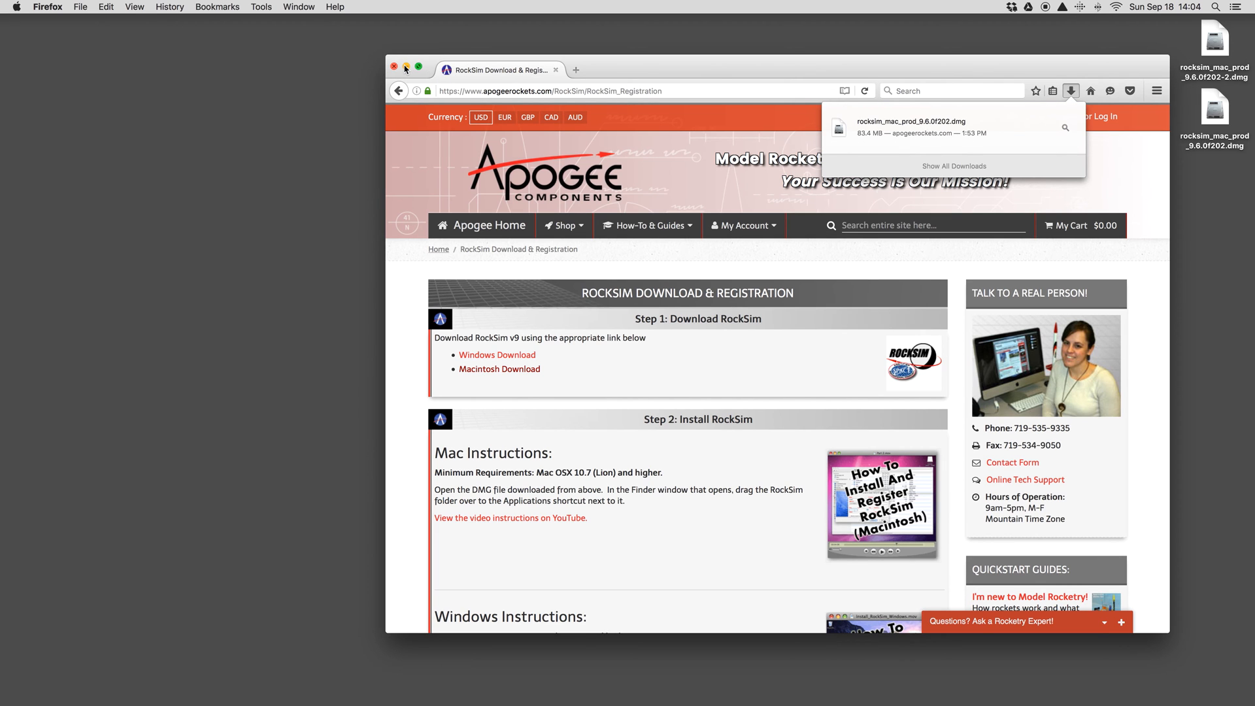
pyautogui.click(393, 70)
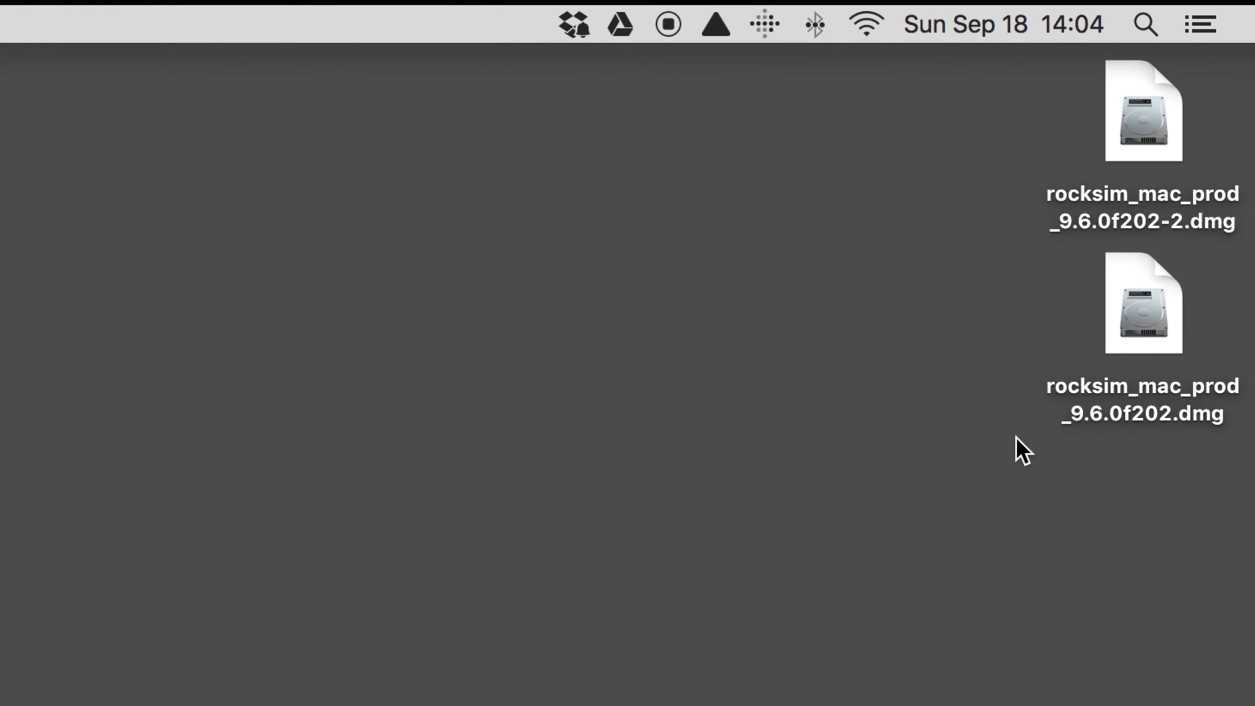
pyautogui.moveTo(1162, 411)
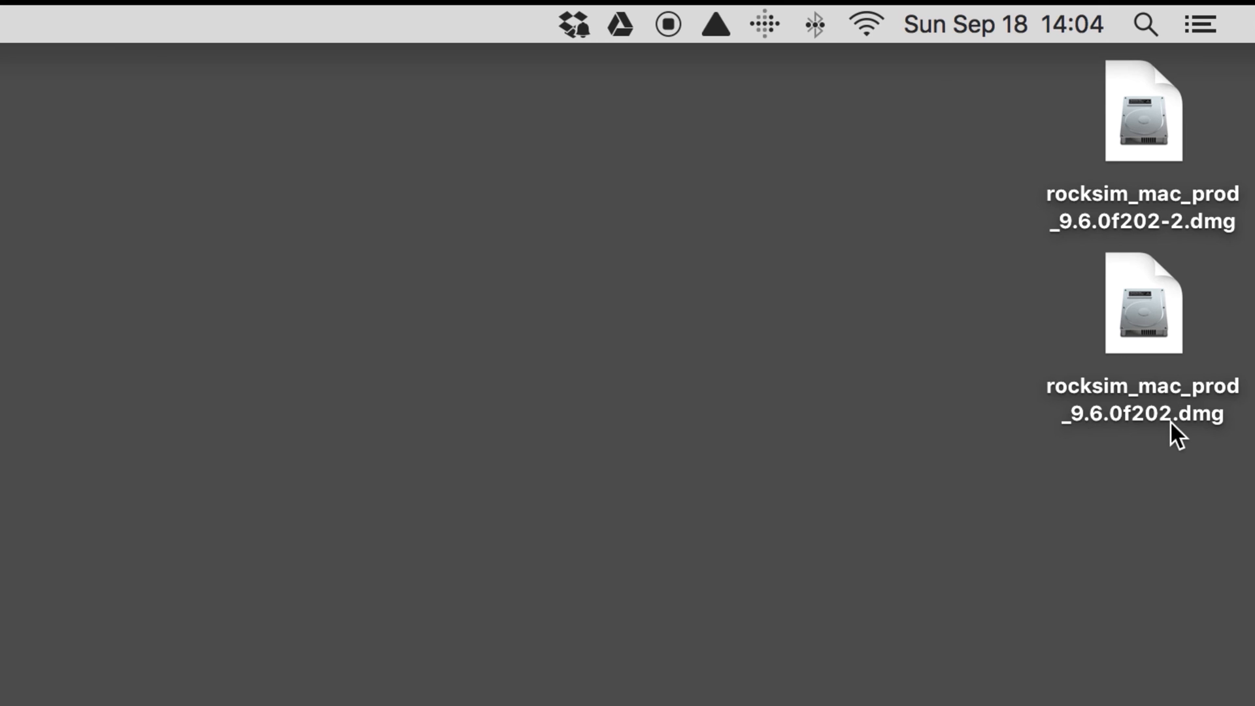
pyautogui.moveTo(1128, 435)
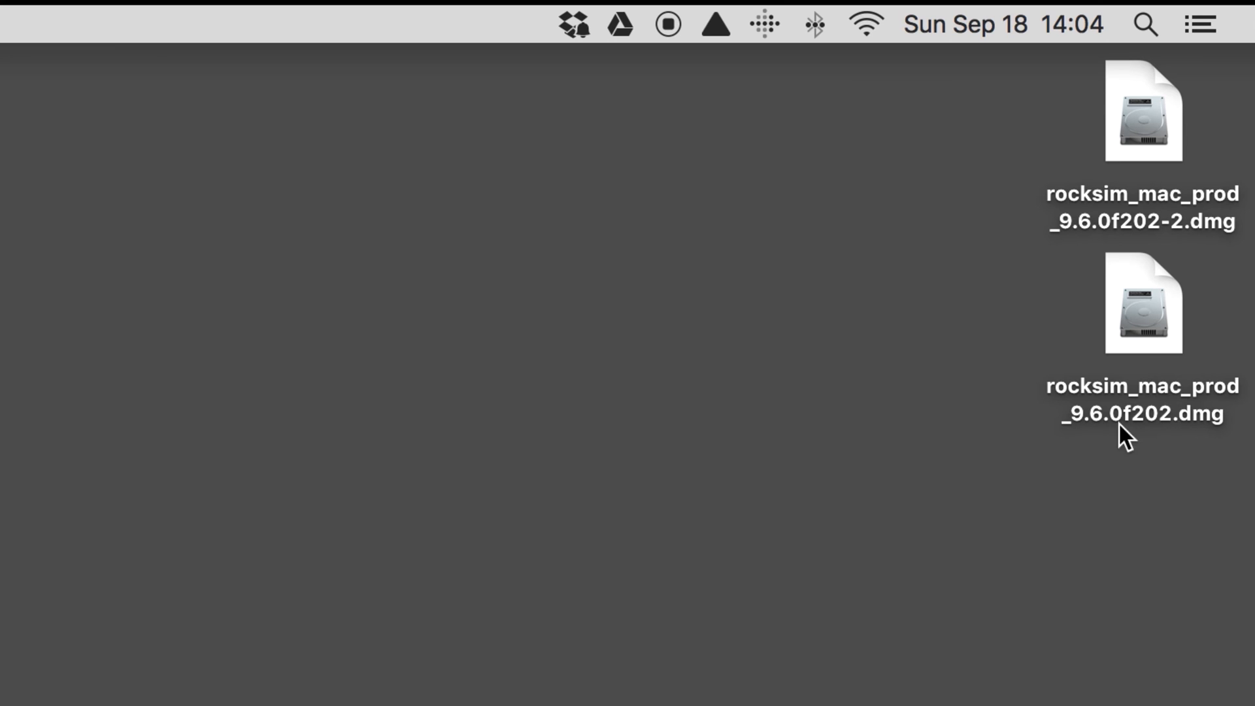
pyautogui.moveTo(1093, 444)
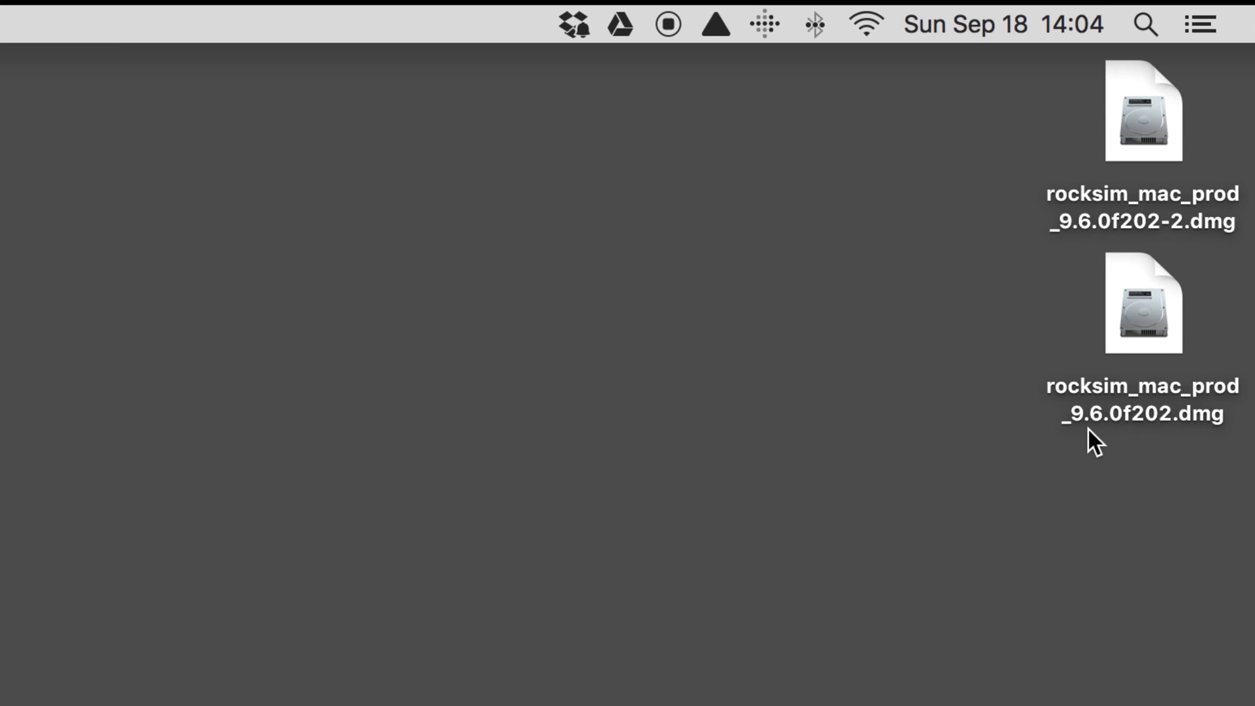
pyautogui.moveTo(1182, 485)
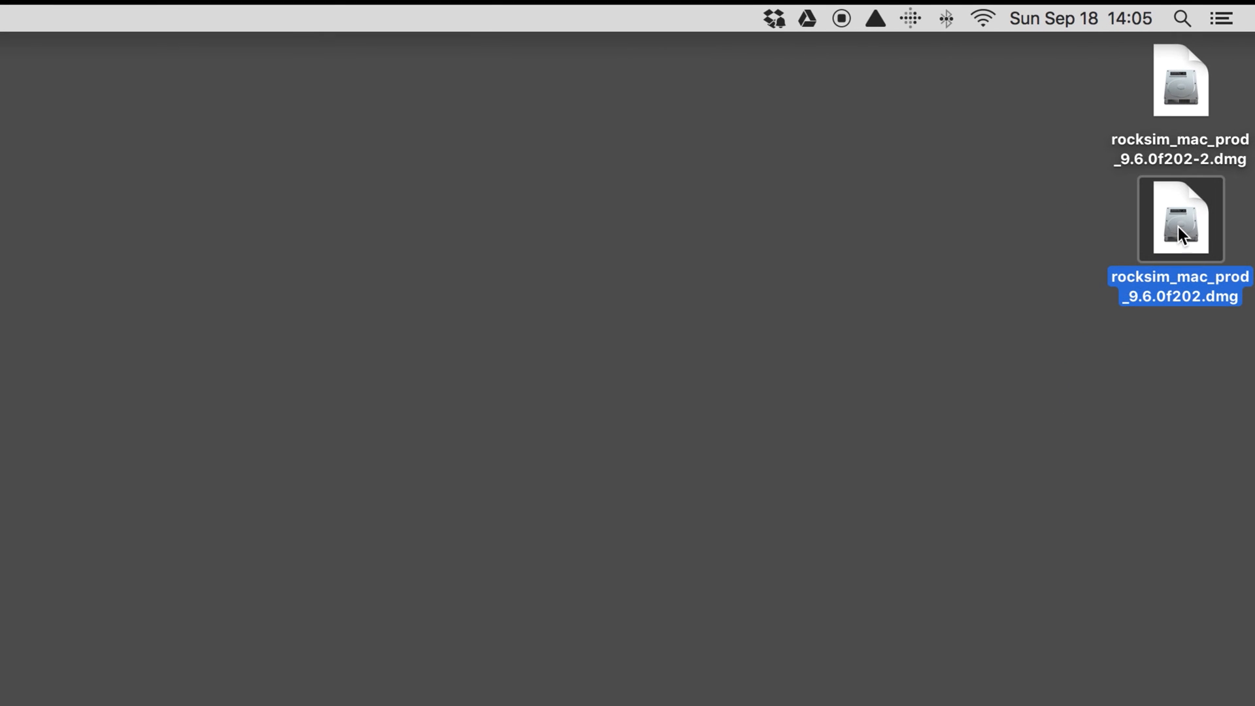
# Mount rocksim_mac_prod_9.6.0f202.dmg to show the RockSimDist volume window.
pyautogui.doubleClick(1178, 218)
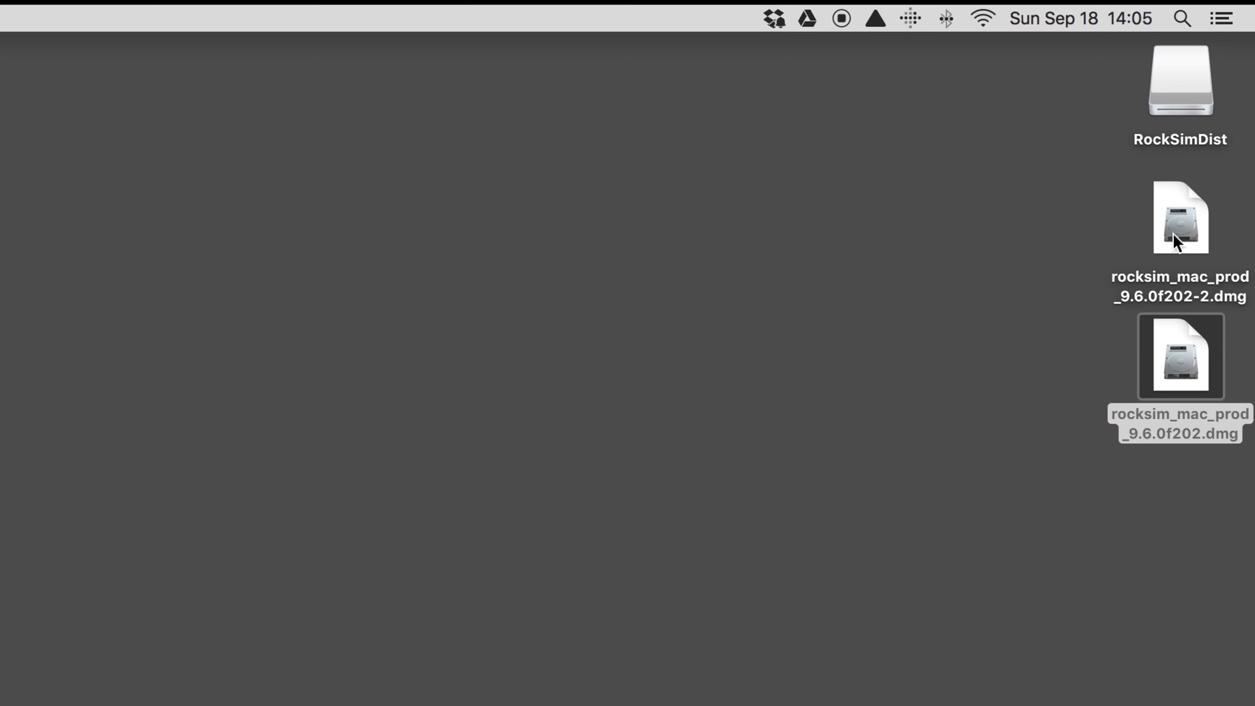
pyautogui.moveTo(1154, 23)
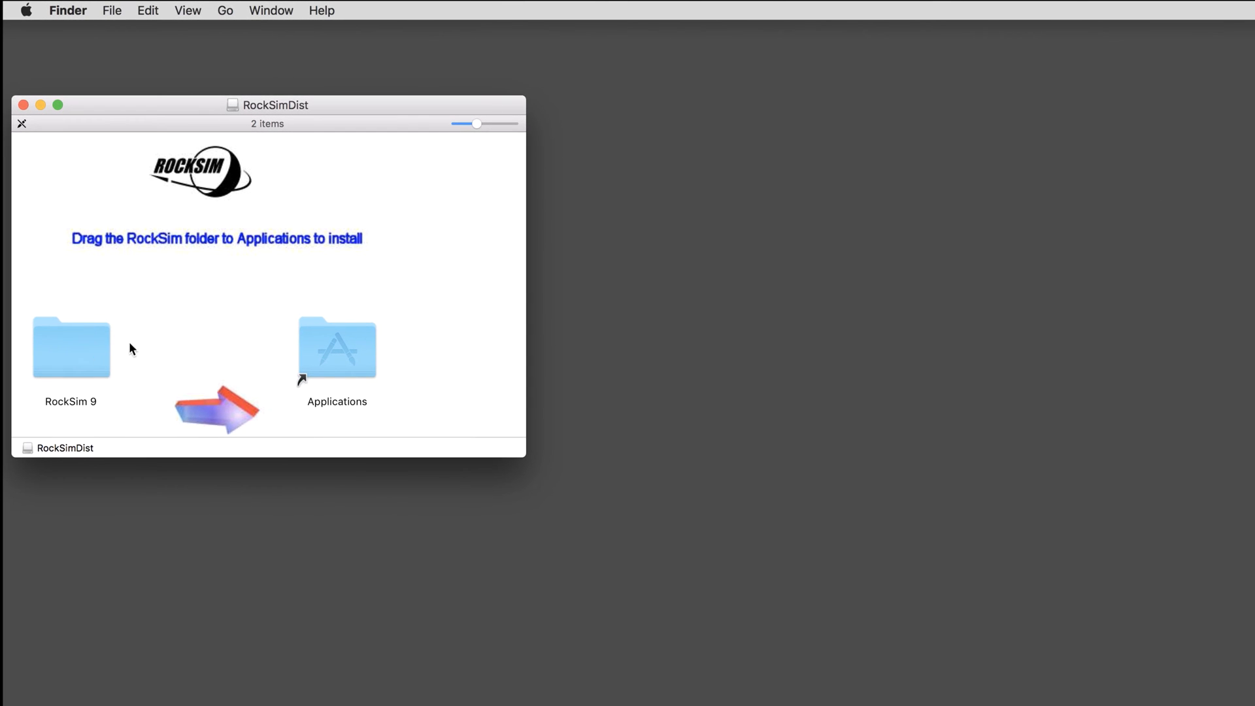
# Open the Applications alias in its own window and place it beside the installer window.
pyautogui.click(70, 347)
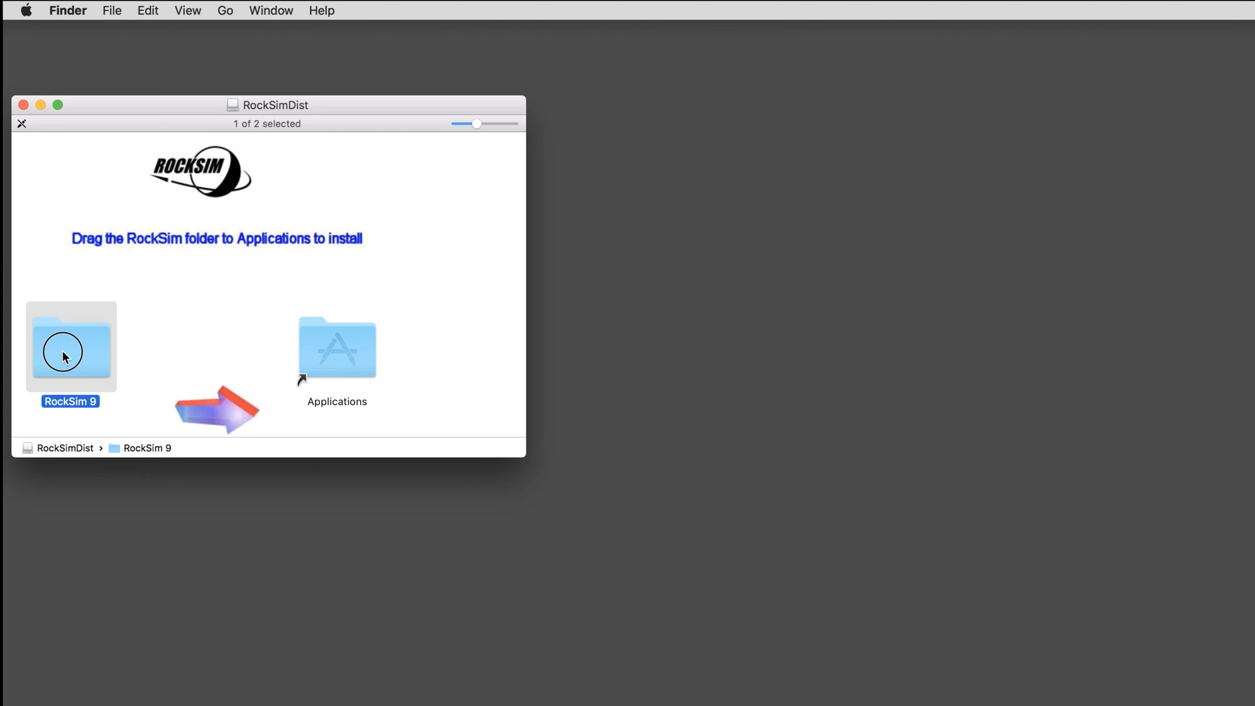
pyautogui.moveTo(64, 357); pyautogui.dragTo(328, 352)
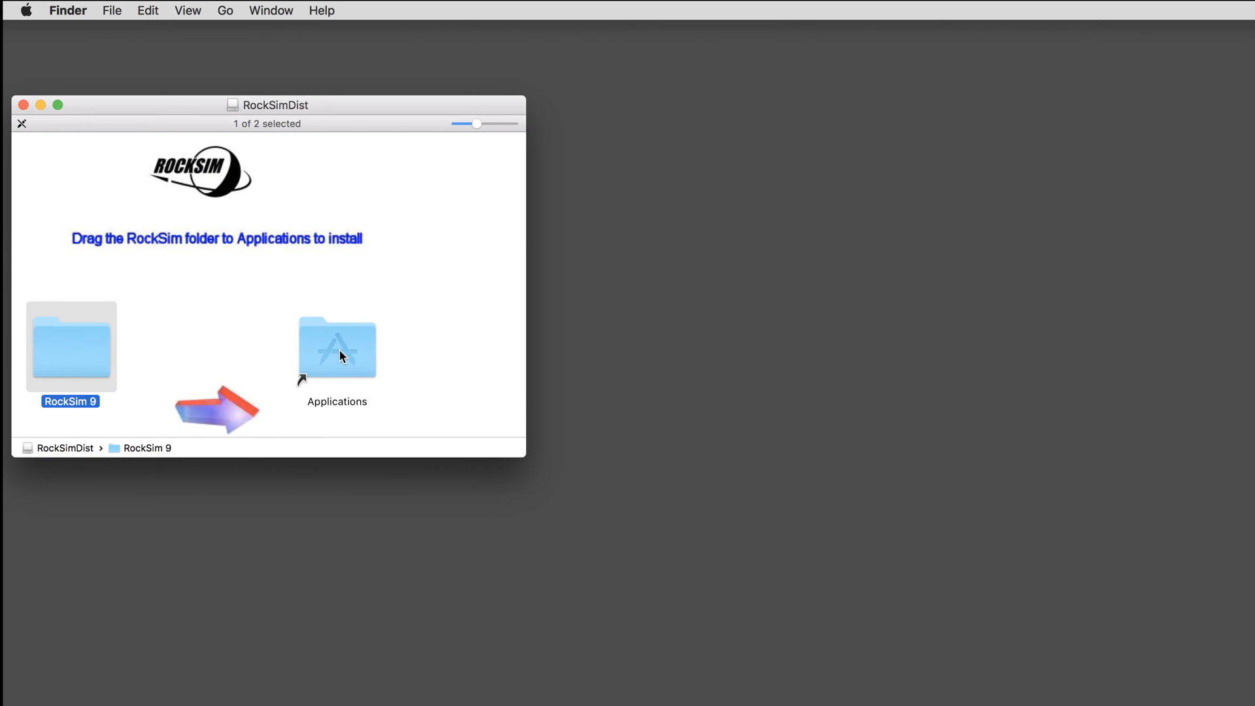
pyautogui.doubleClick(336, 349)
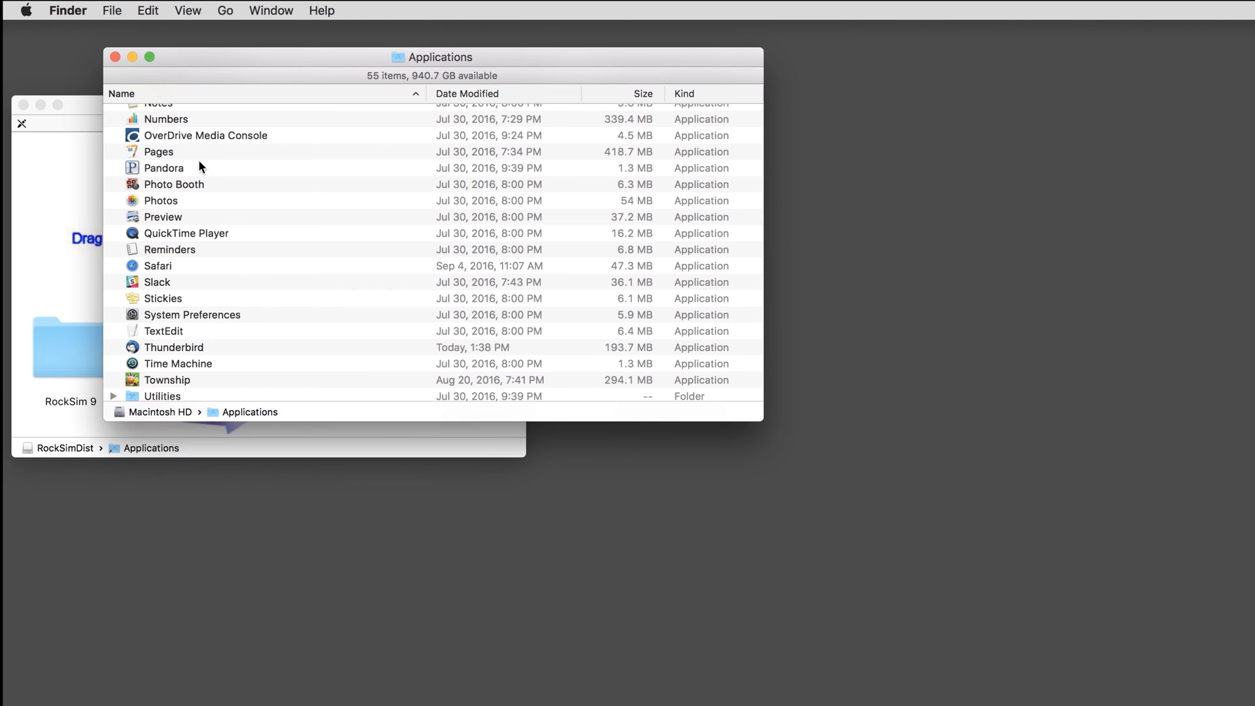
pyautogui.scroll(-3)
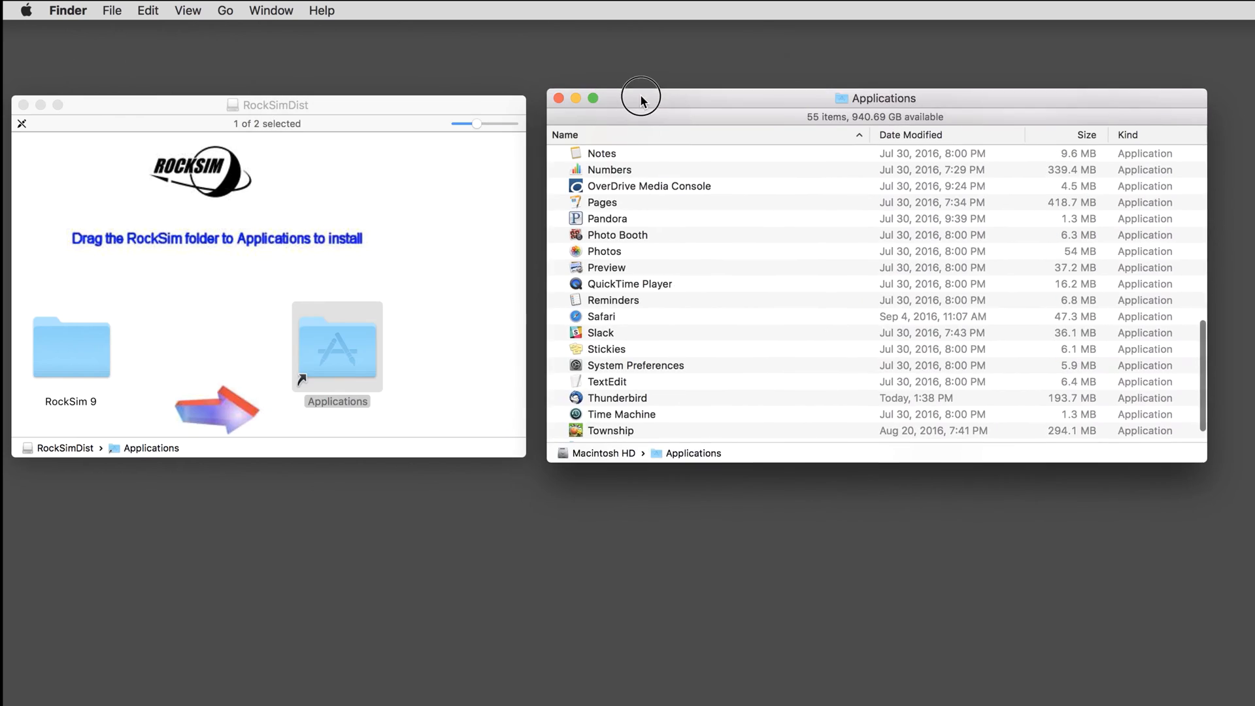
pyautogui.moveTo(70, 346); pyautogui.dragTo(336, 345)
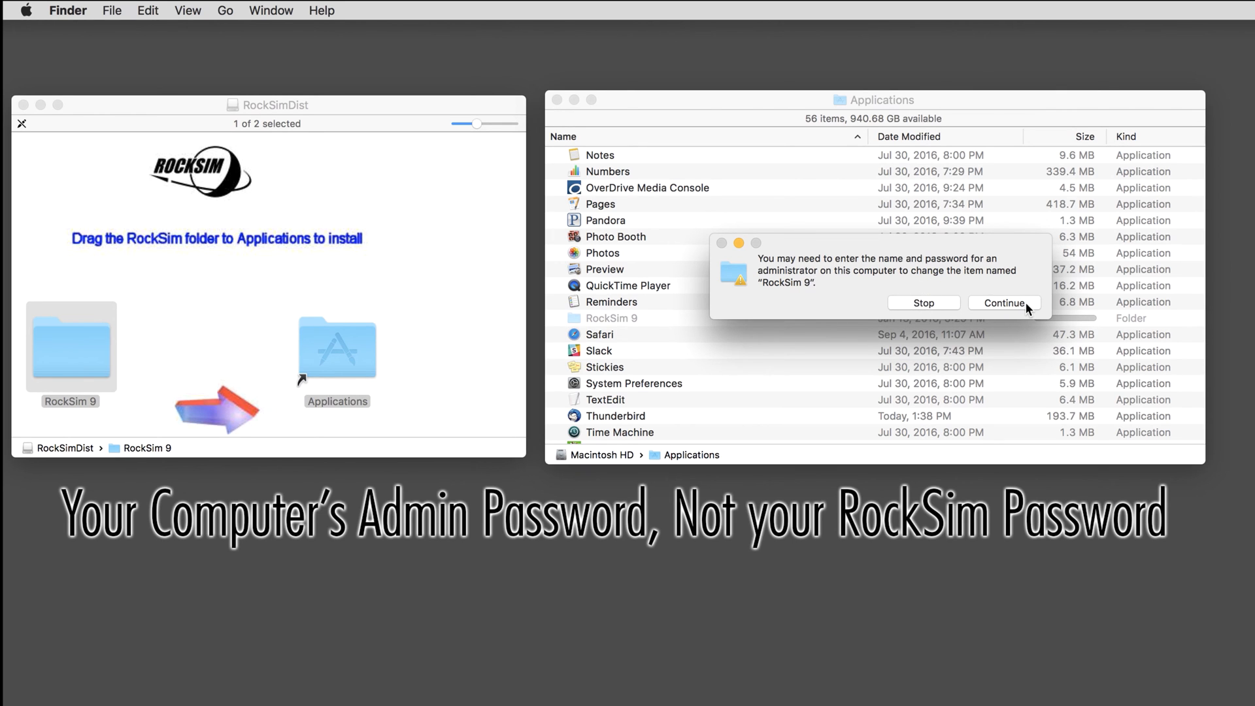
# Approve the administrator request with the password so RockSim 9 copies into Applications.
pyautogui.click(1002, 303)
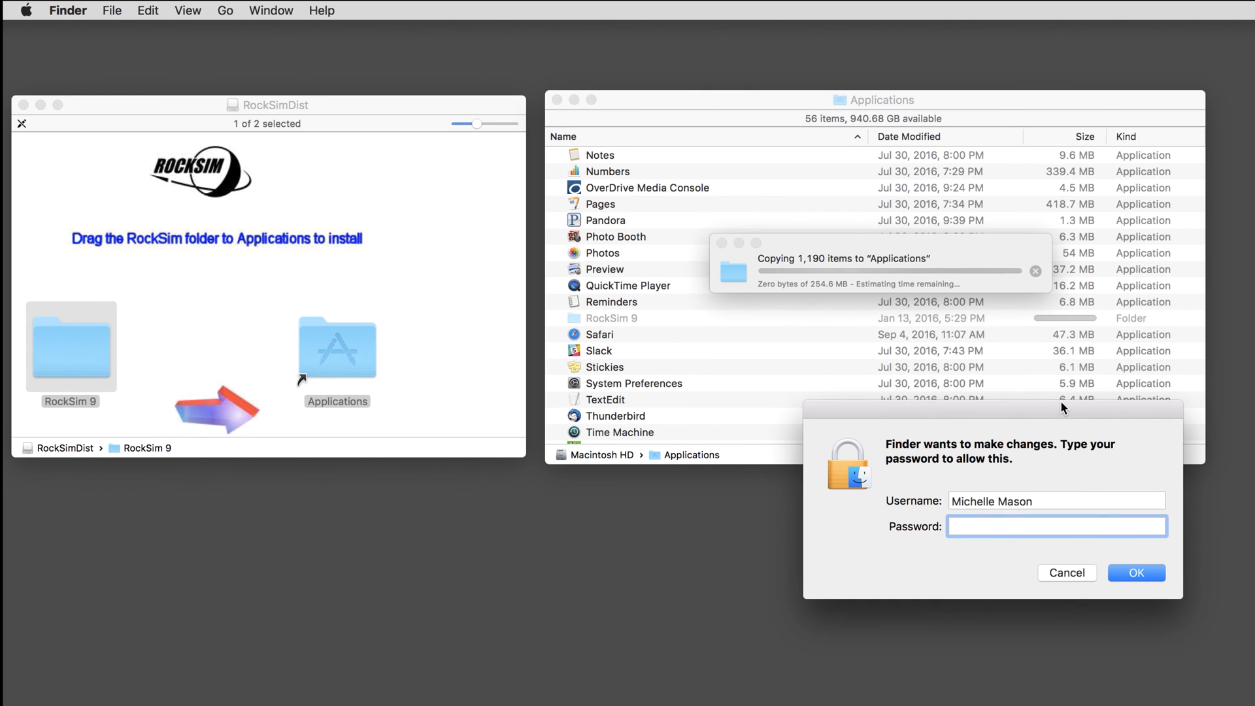
pyautogui.write('••')
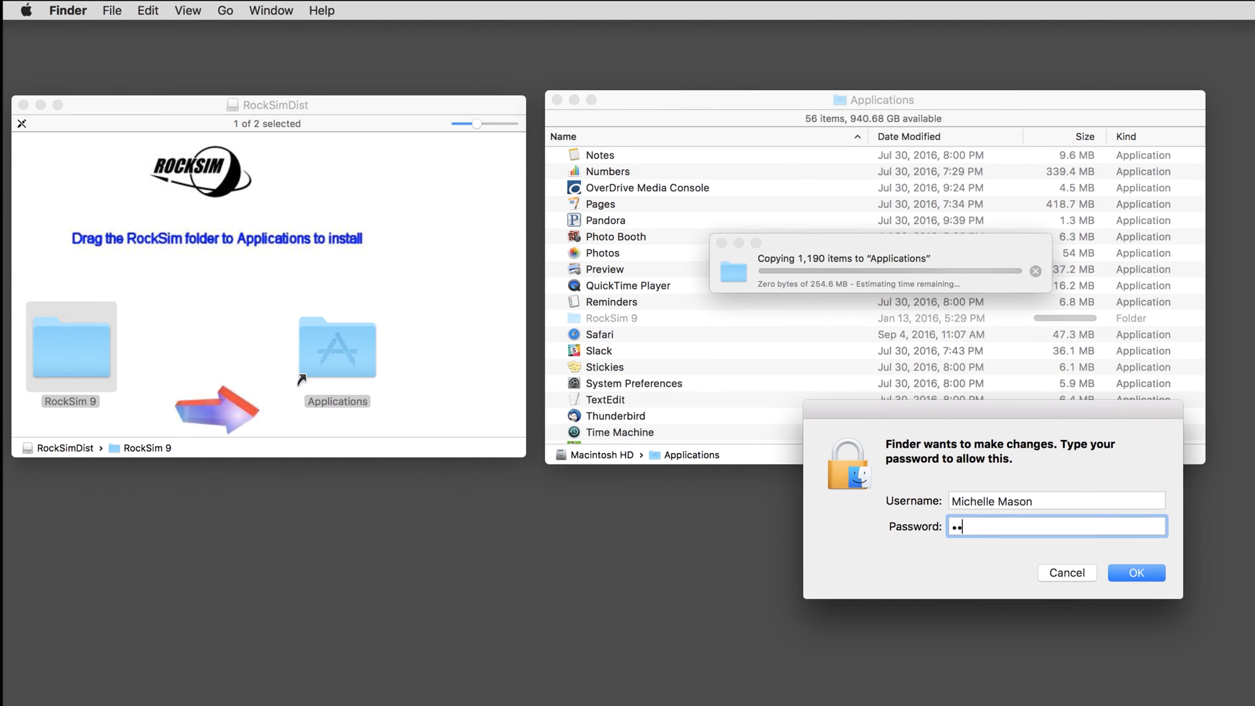
pyautogui.click(1134, 573)
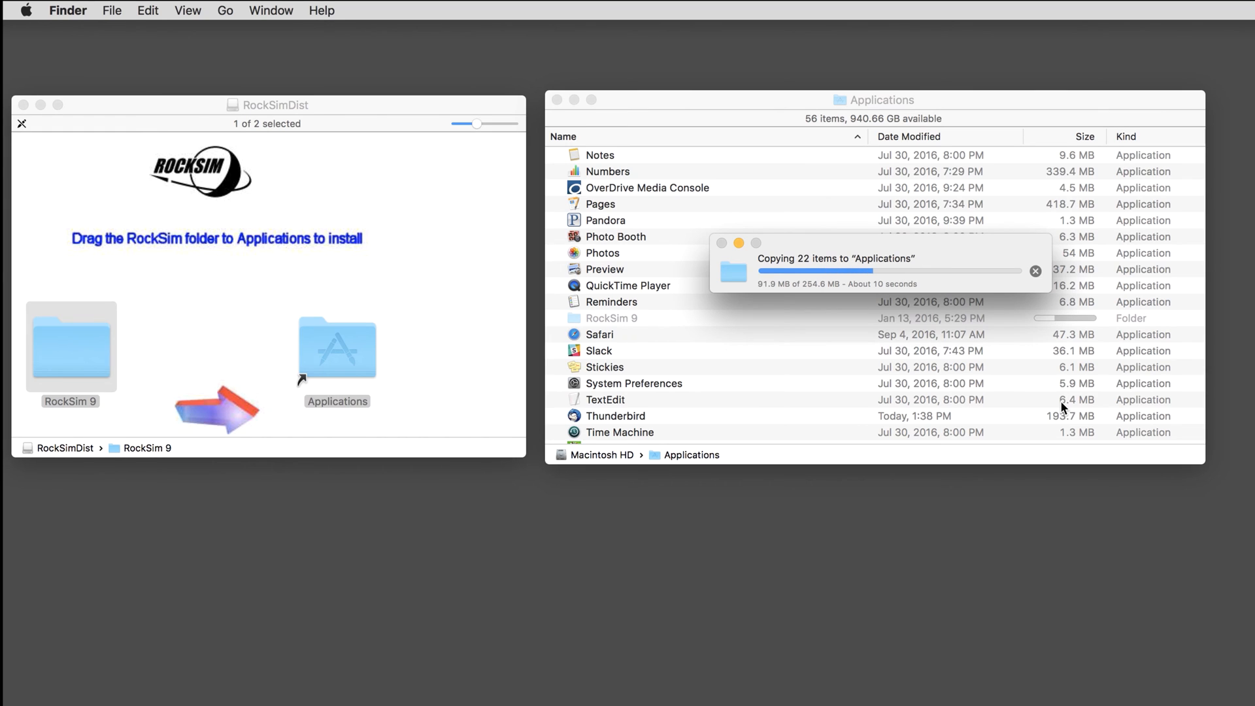
pyautogui.moveTo(937, 357)
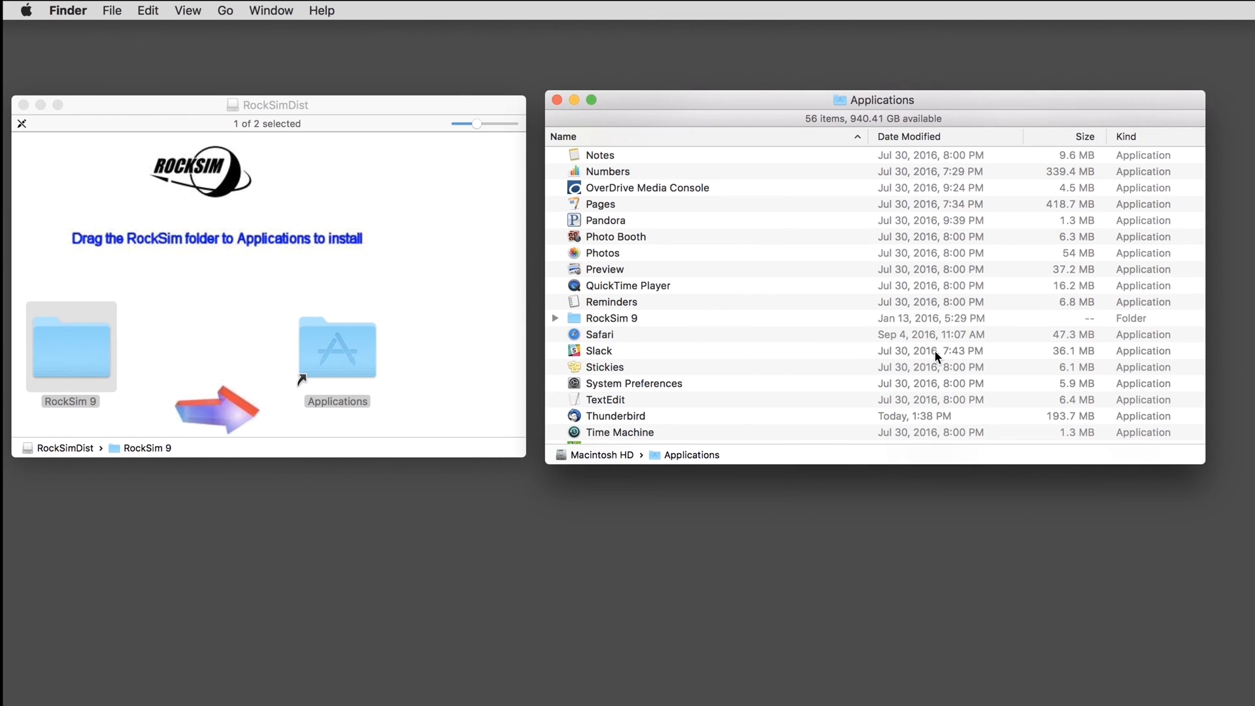
pyautogui.moveTo(982, 355)
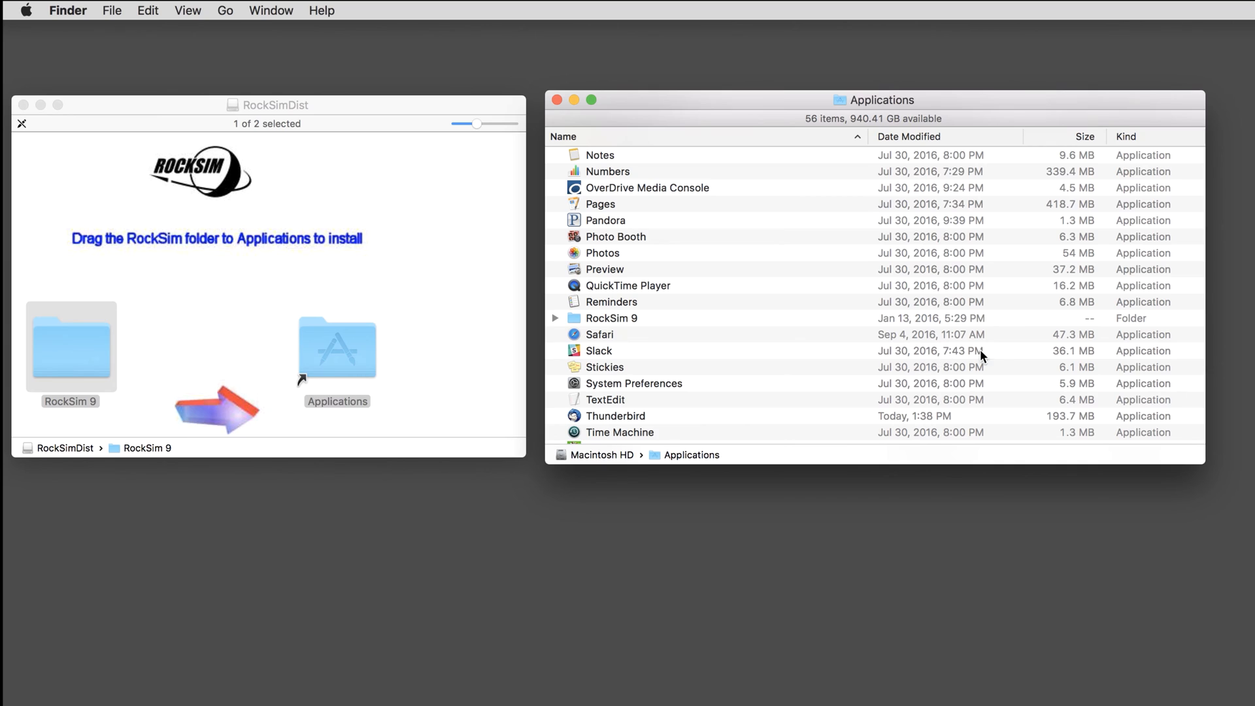
pyautogui.moveTo(648, 314)
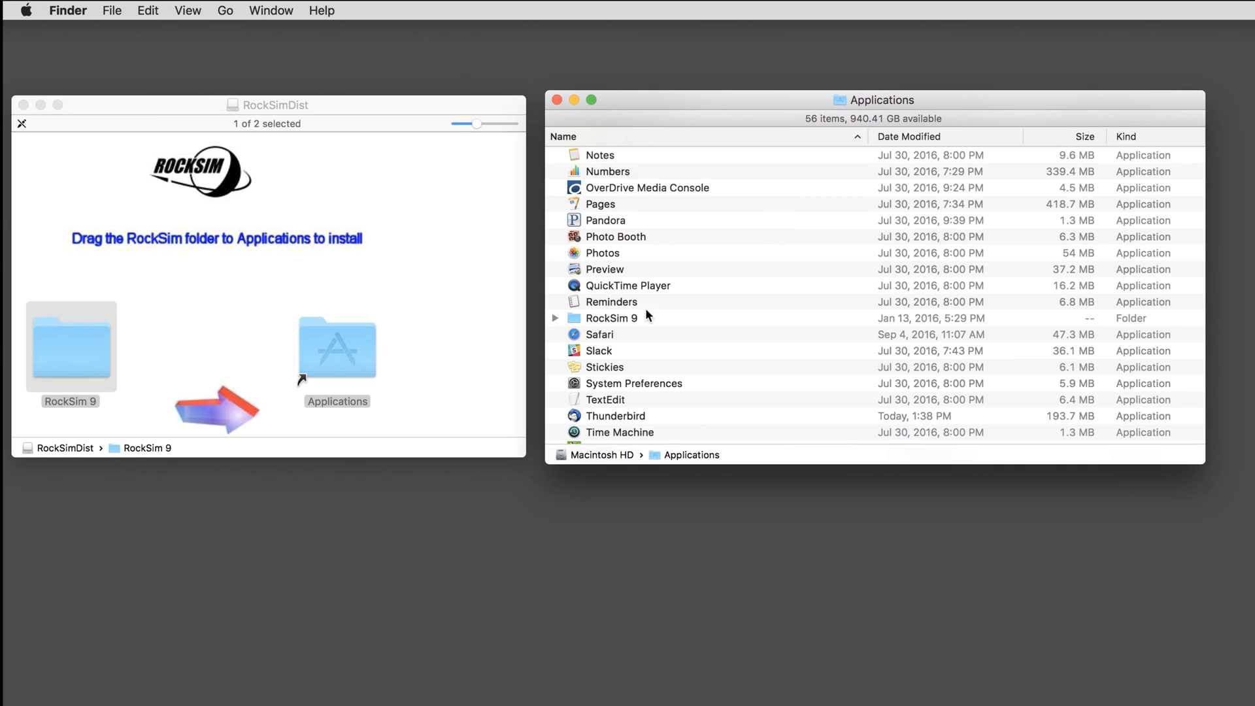
pyautogui.moveTo(937, 79)
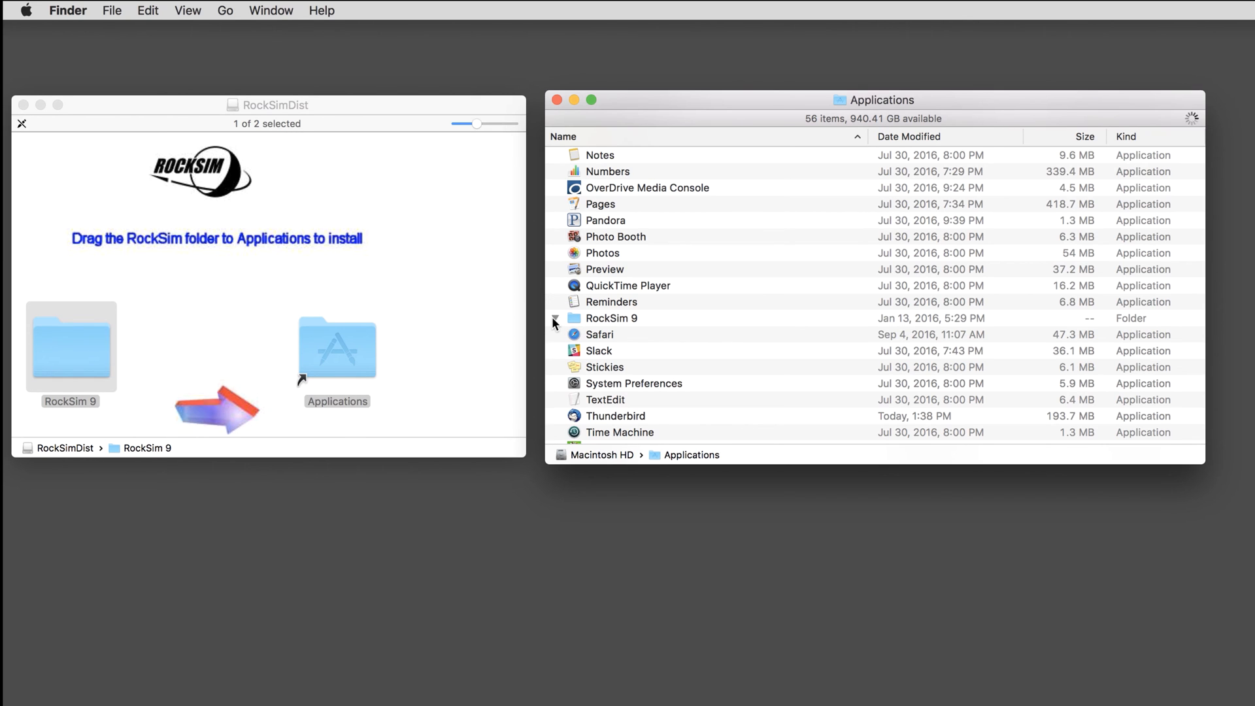
# Open the installed RockSim 9 folder in Applications to list its 19 program files.
pyautogui.doubleClick(610, 318)
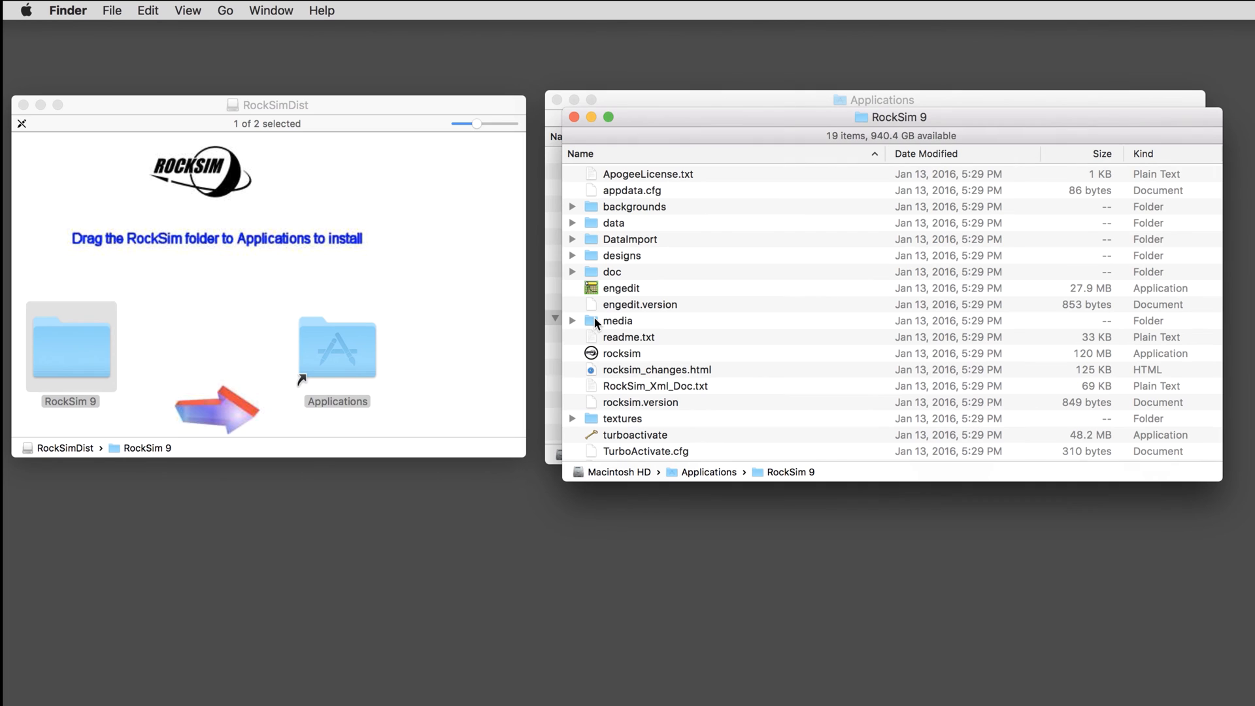
pyautogui.moveTo(700, 435)
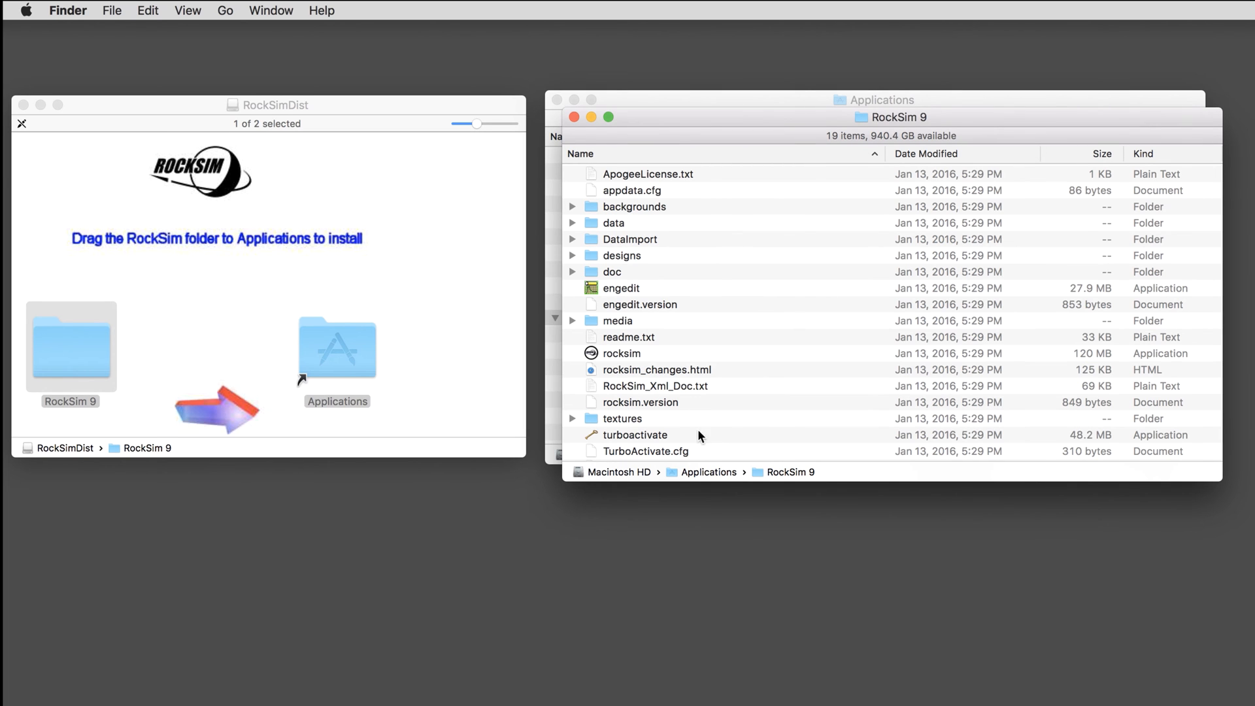
pyautogui.moveTo(730, 289)
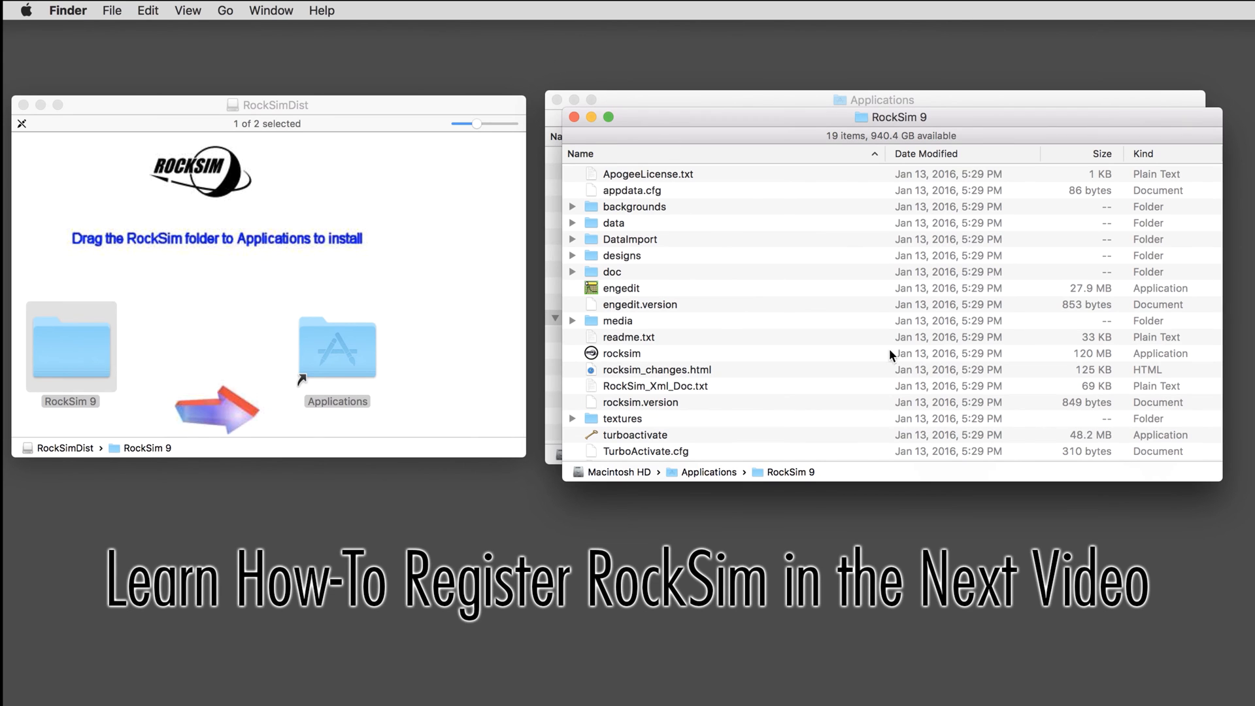
pyautogui.moveTo(748, 200)
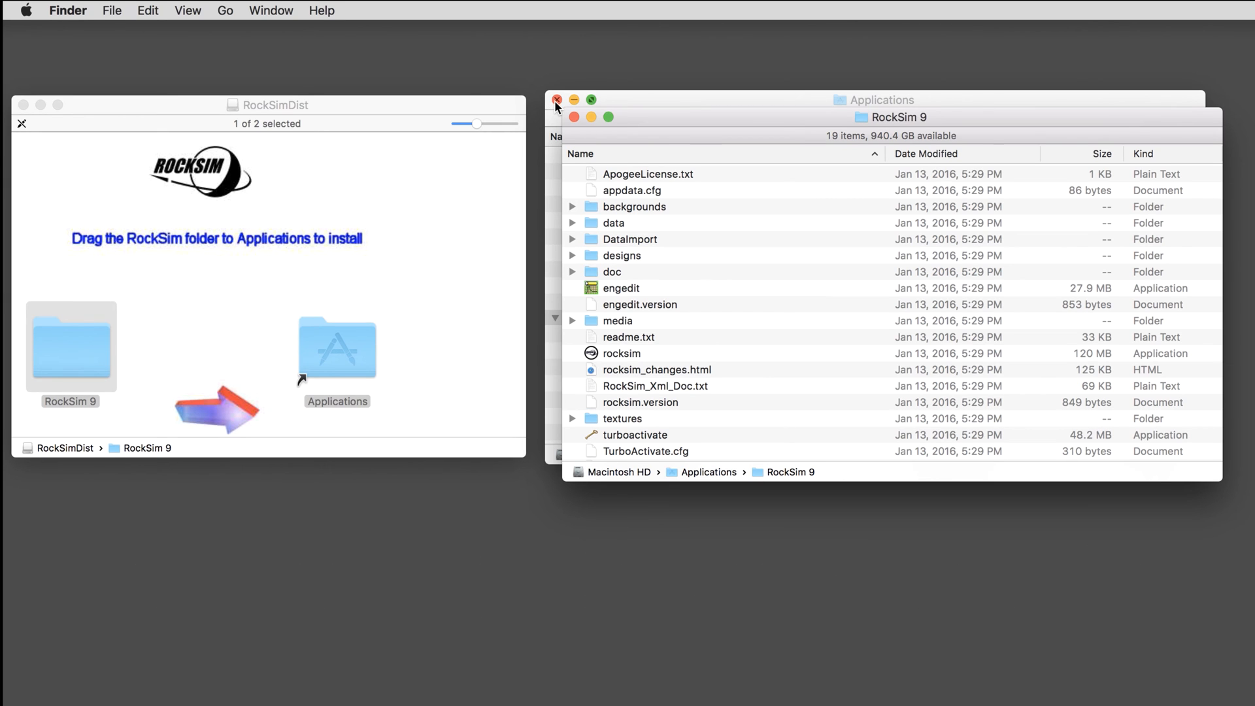
# Close the RockSimDist window and bring the Applications window forward.
pyautogui.click(557, 105)
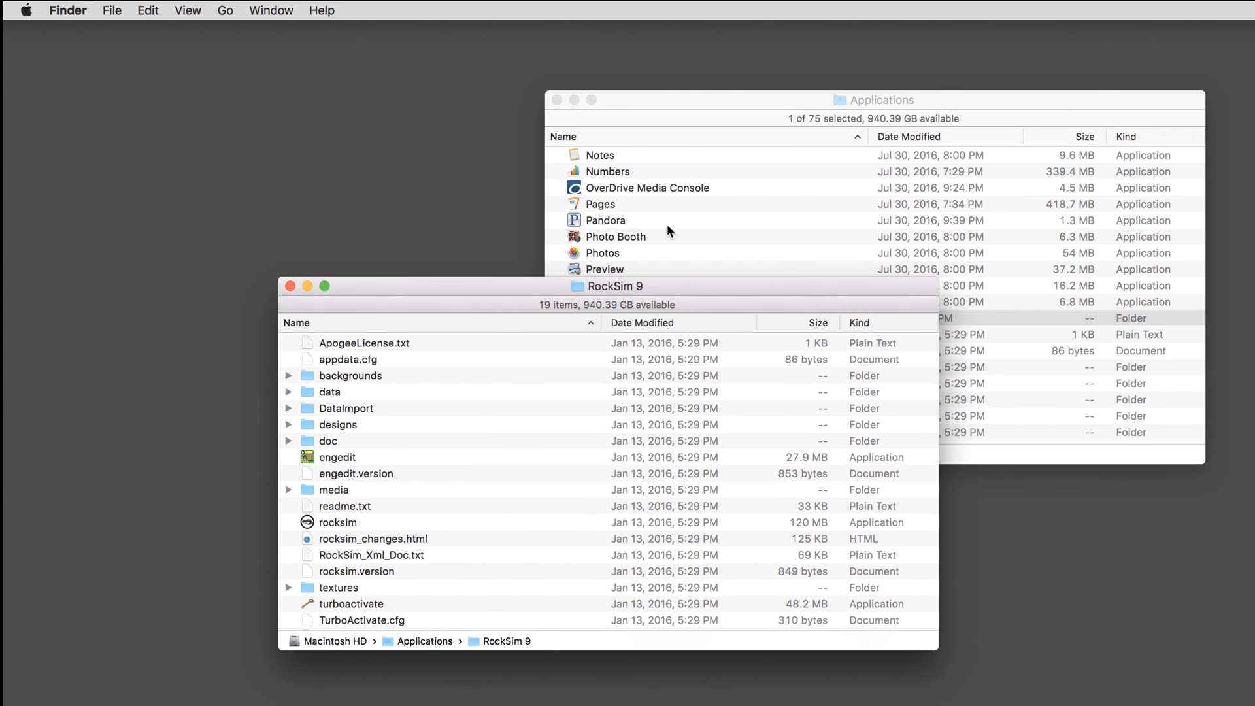
pyautogui.click(872, 100)
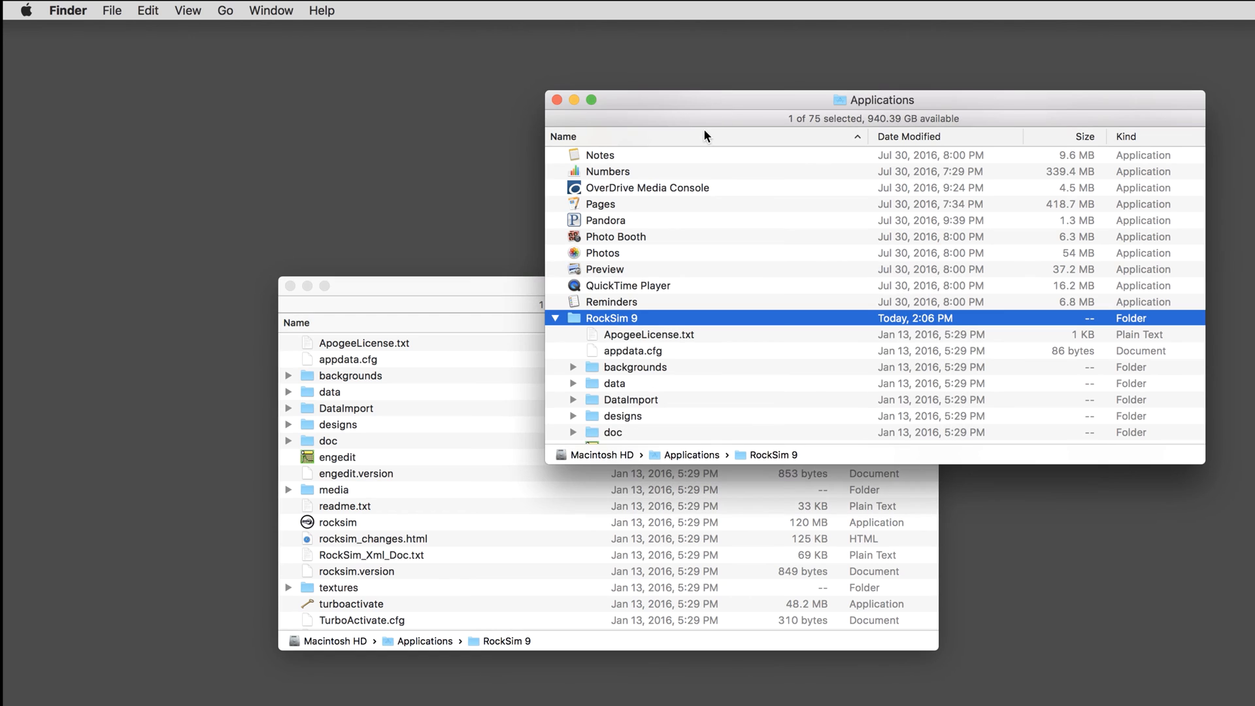
pyautogui.moveTo(555, 100)
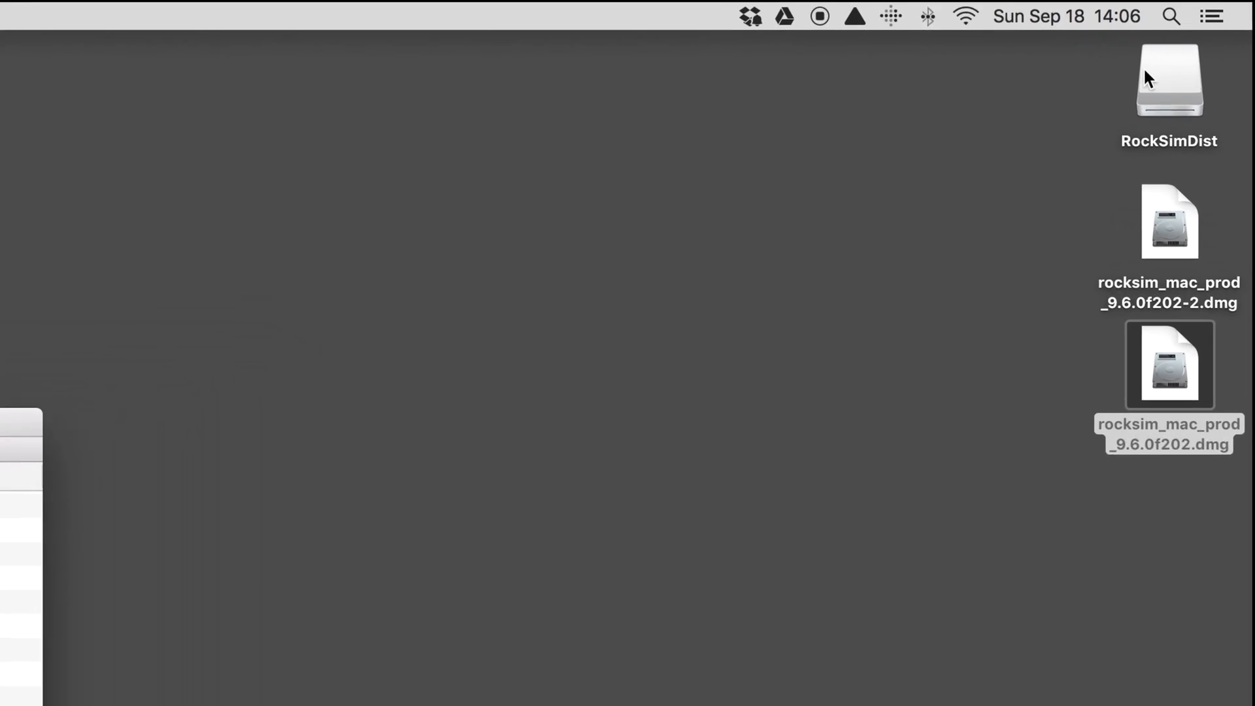
# Eject the RockSimDist volume from the desktop via its context menu.
pyautogui.rightClick(1168, 79)
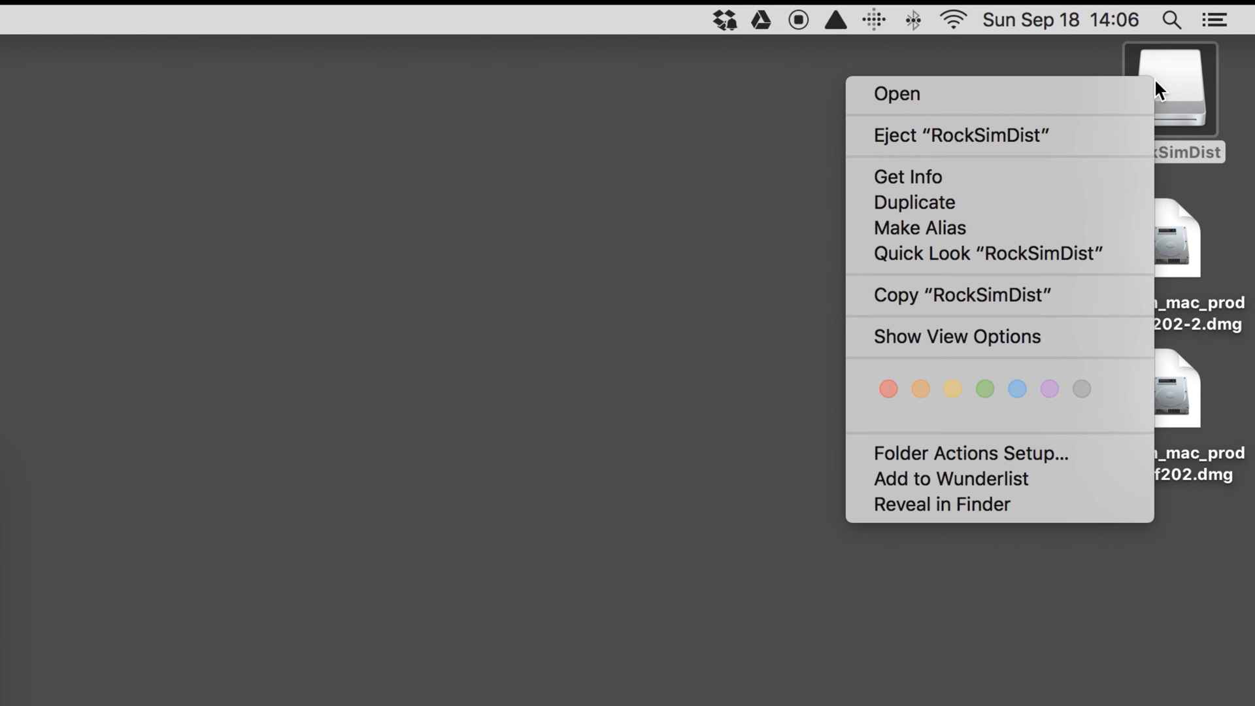
pyautogui.moveTo(1020, 56)
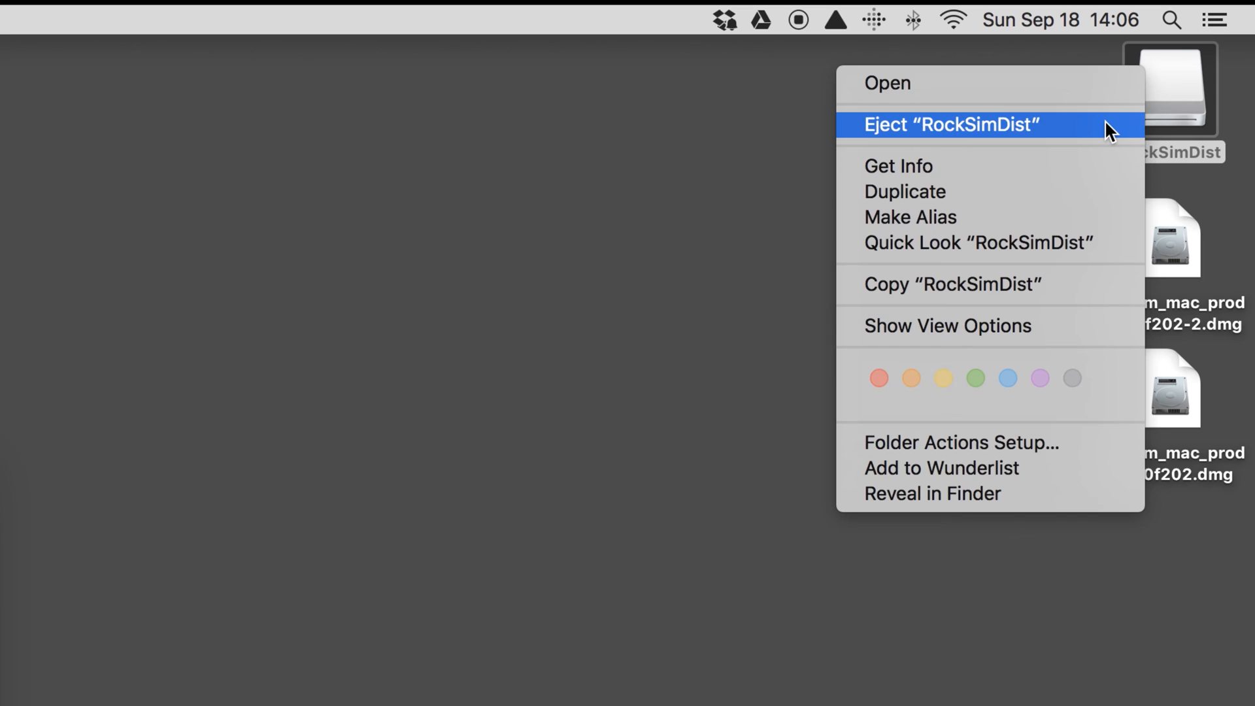
pyautogui.click(949, 124)
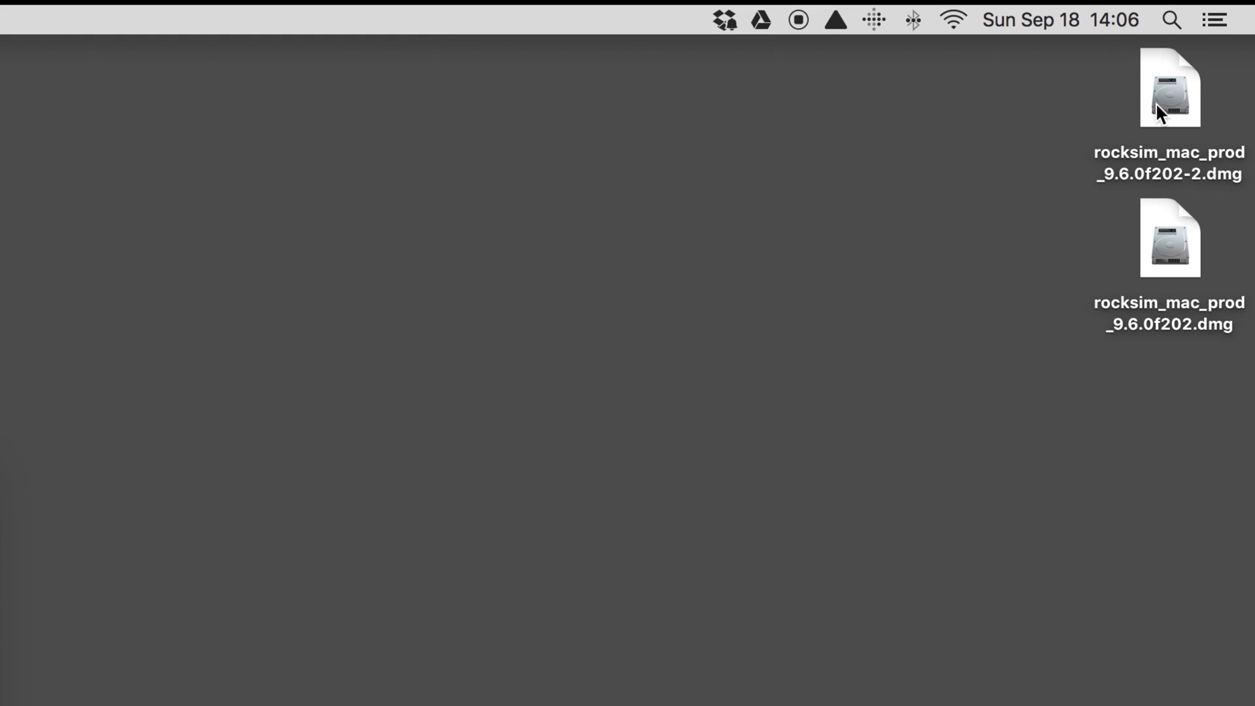
pyautogui.doubleClick(1169, 89)
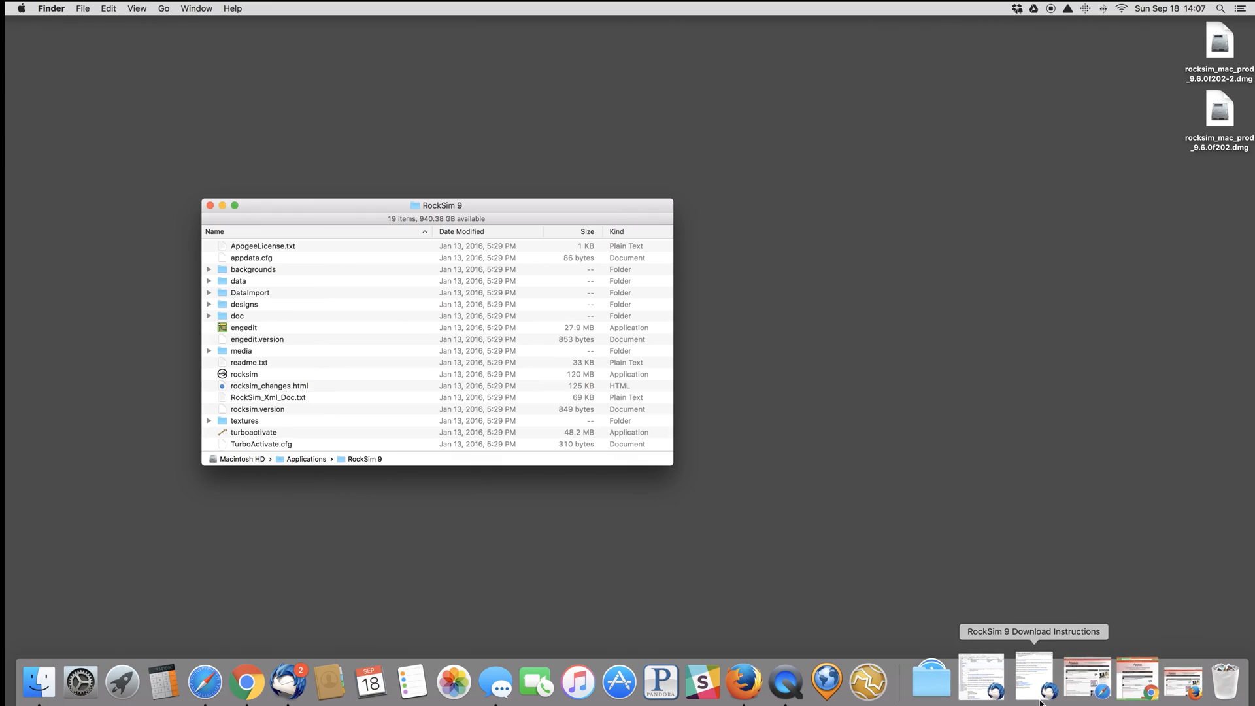
# Show the RockSim 9 Download Instructions email with registration link and product key.
pyautogui.click(1032, 676)
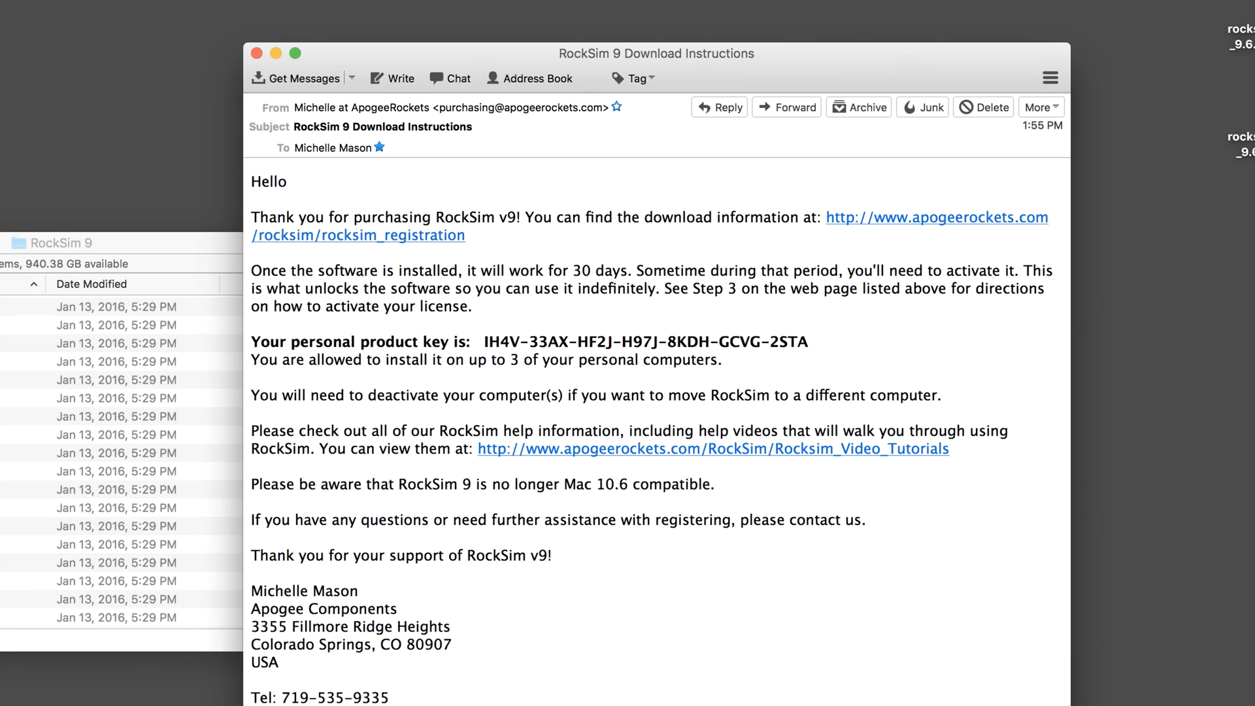
pyautogui.moveTo(974, 246)
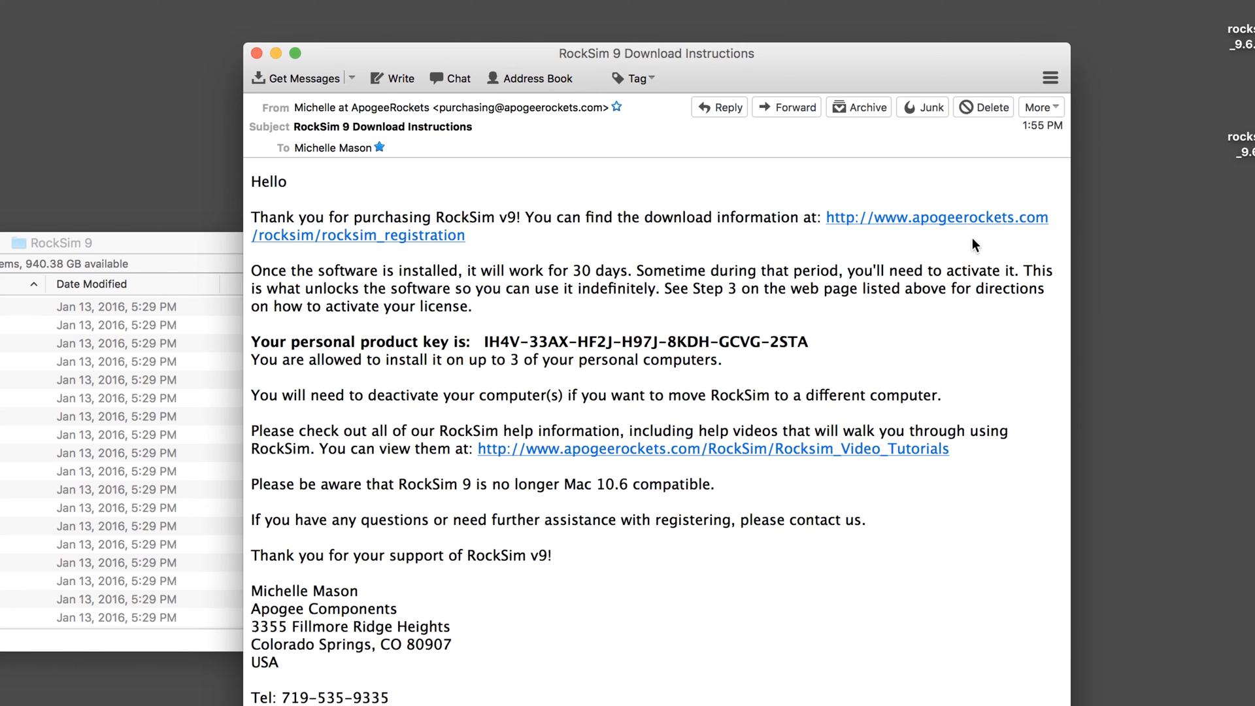
pyautogui.moveTo(1000, 225)
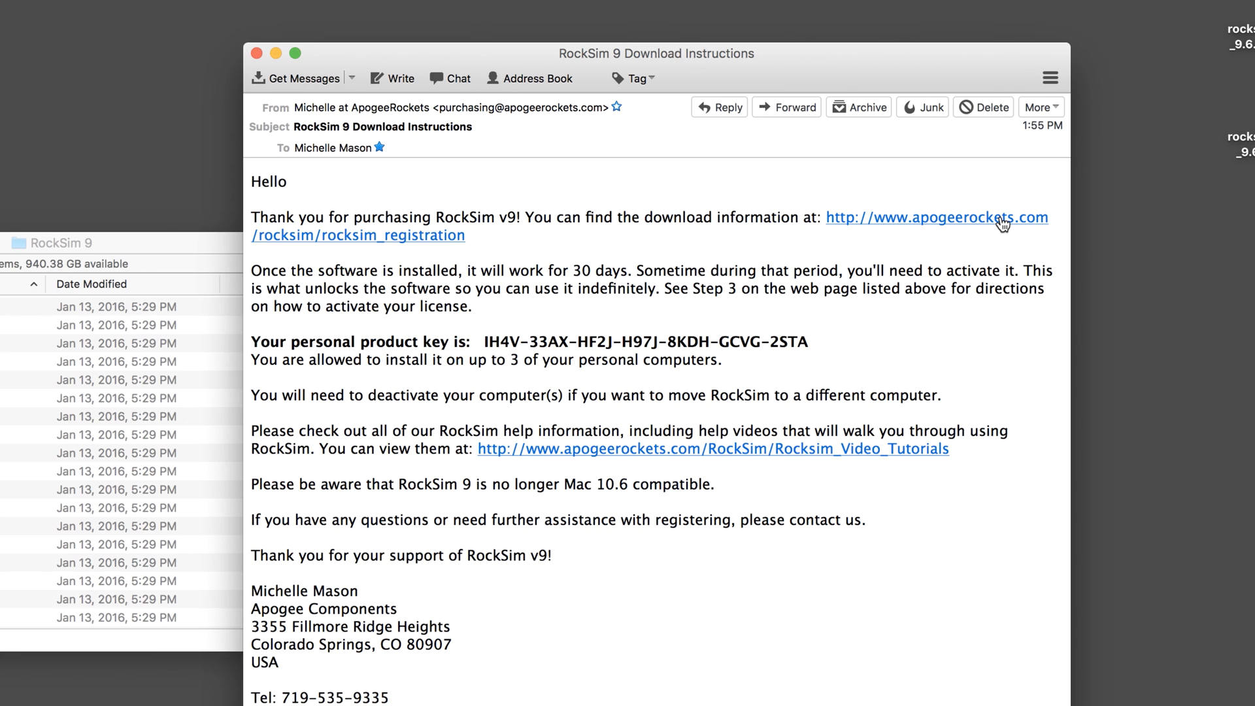
pyautogui.moveTo(976, 222)
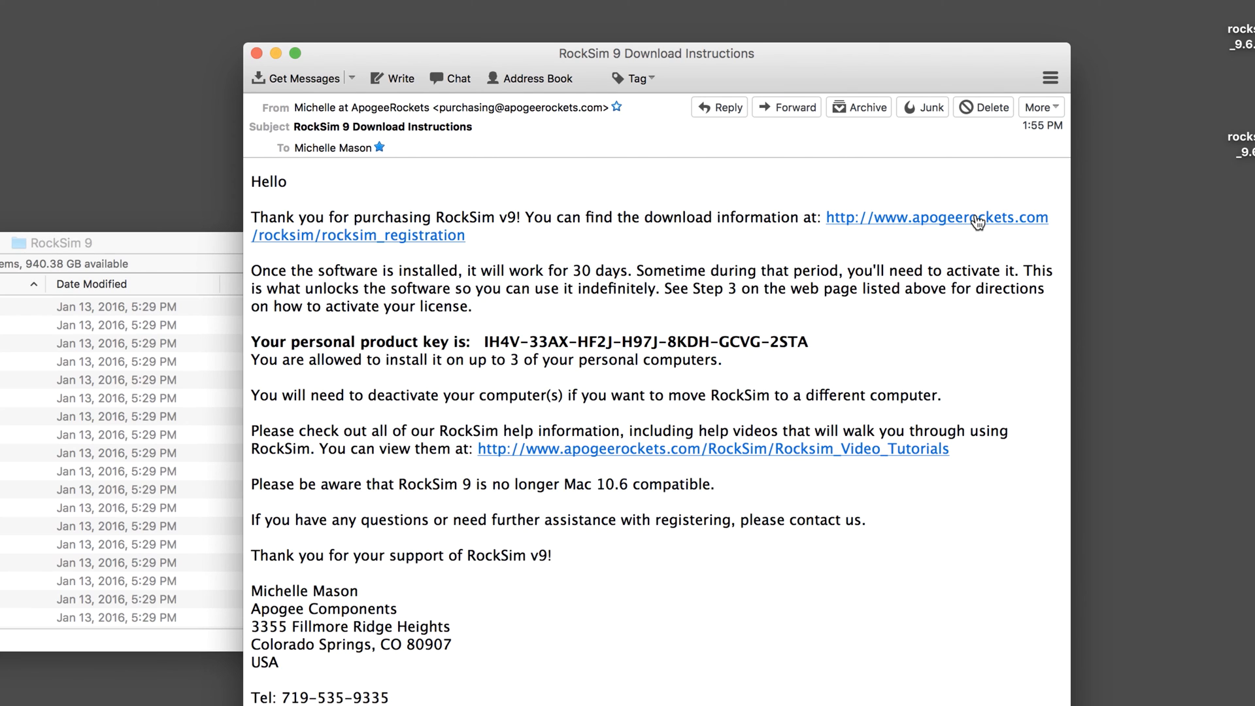
pyautogui.moveTo(894, 355)
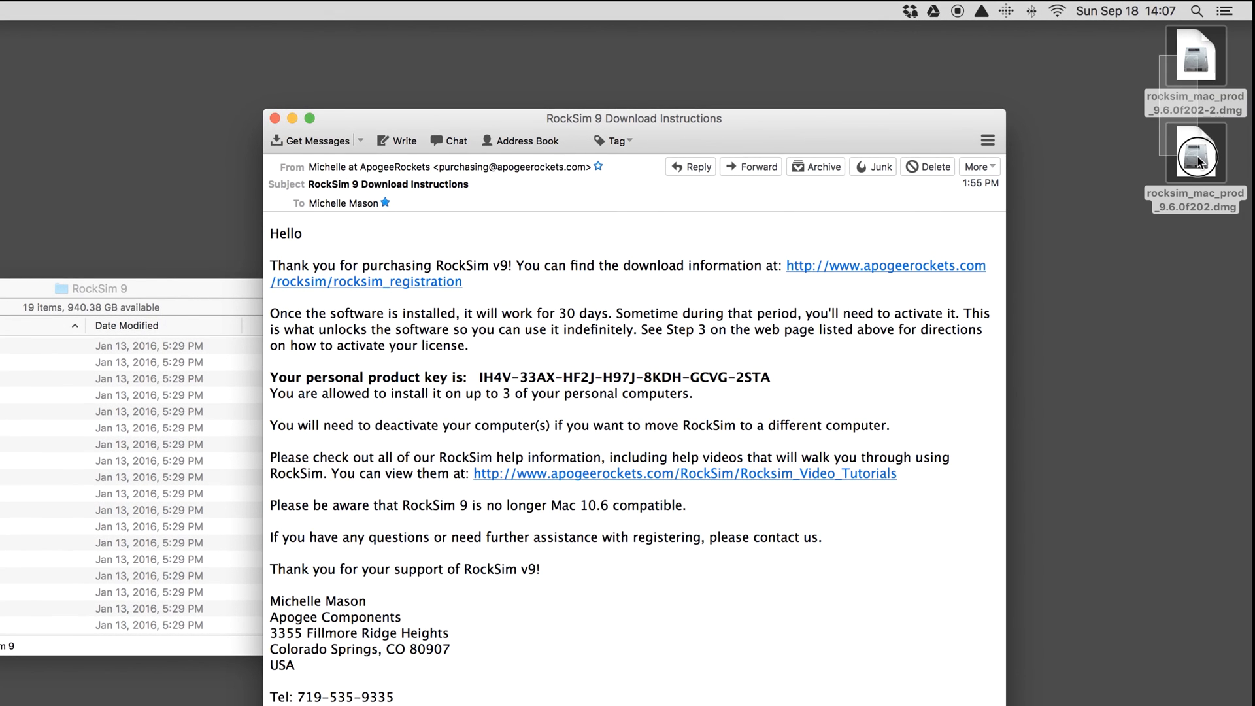
# Bring up the context menu for the two .dmg files to move them to Trash.
pyautogui.rightClick(1195, 156)
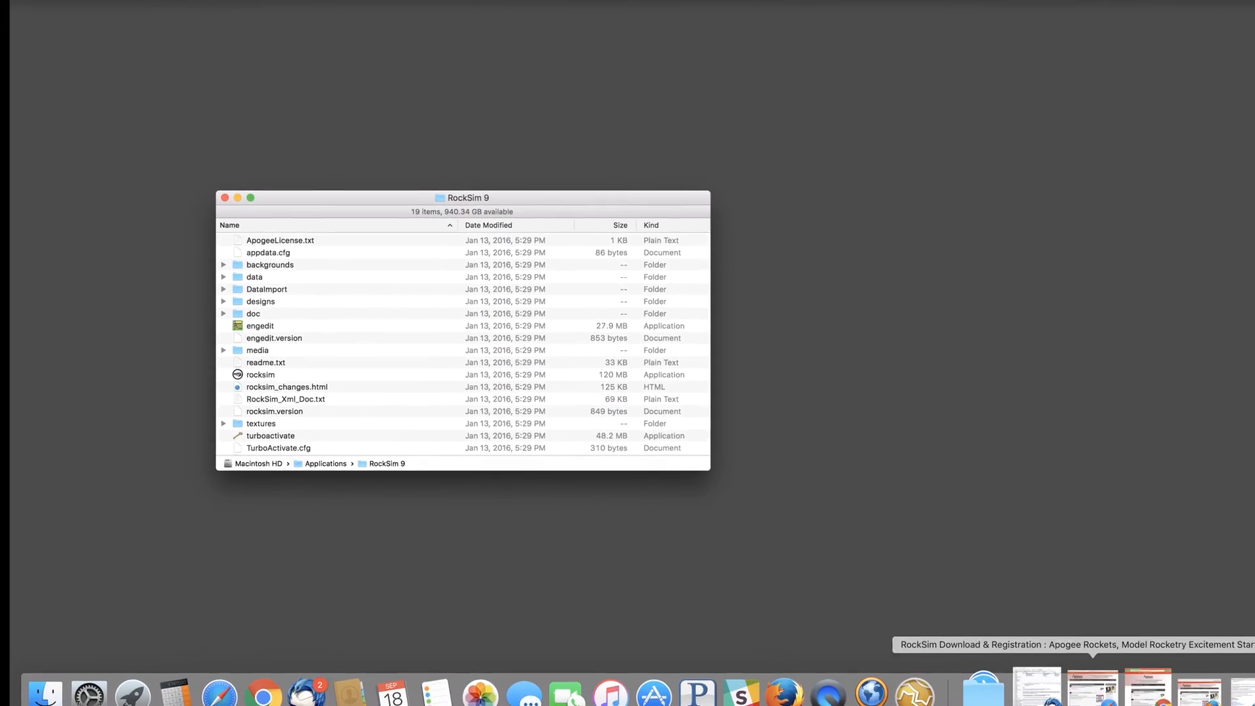
# Bring up the Apogee RockSim Download & Registration page in Safari and scroll to Step 3: Register RockSim.
pyautogui.moveTo(462, 197); pyautogui.dragTo(510, 211)
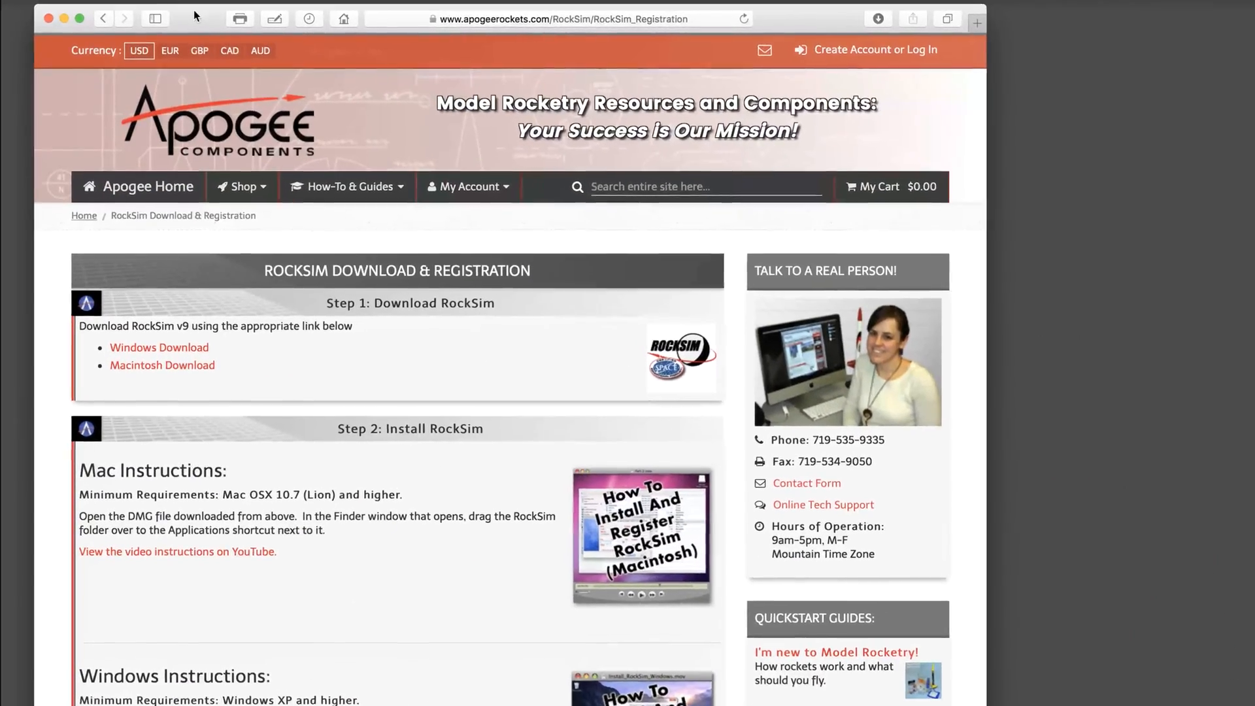
pyautogui.scroll(-3)
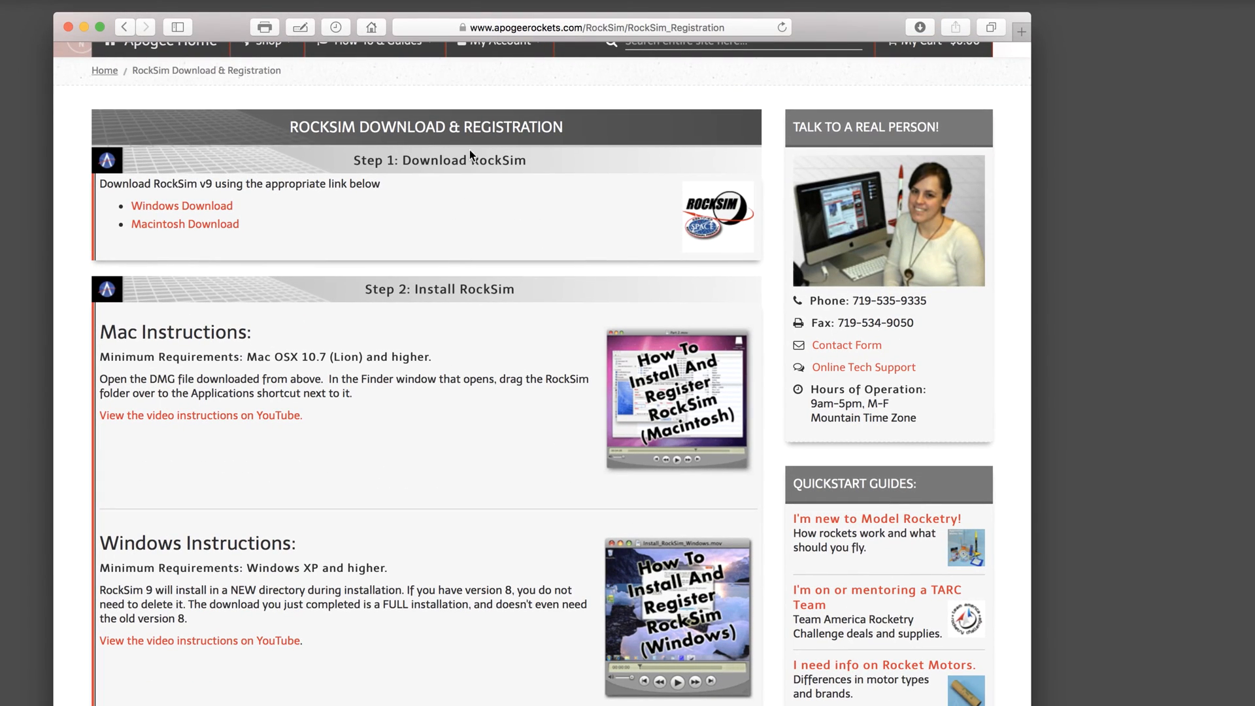
pyautogui.moveTo(499, 304)
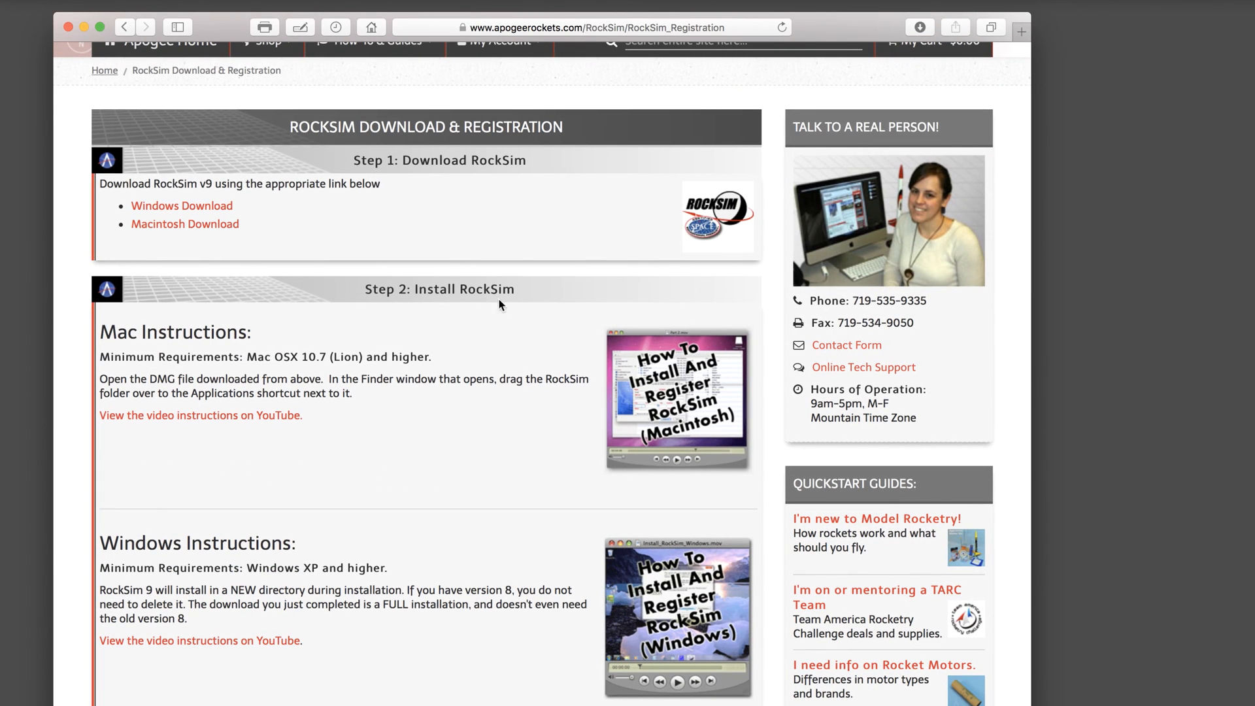
pyautogui.scroll(-3)
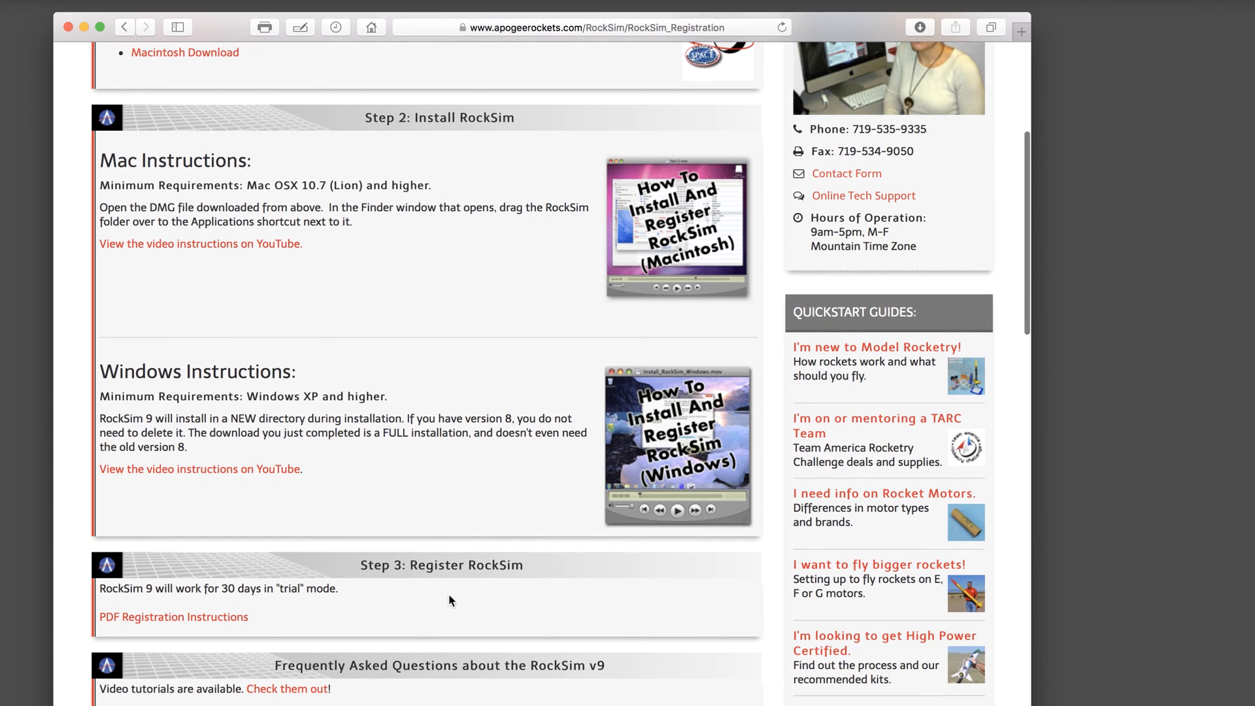
pyautogui.moveTo(524, 600)
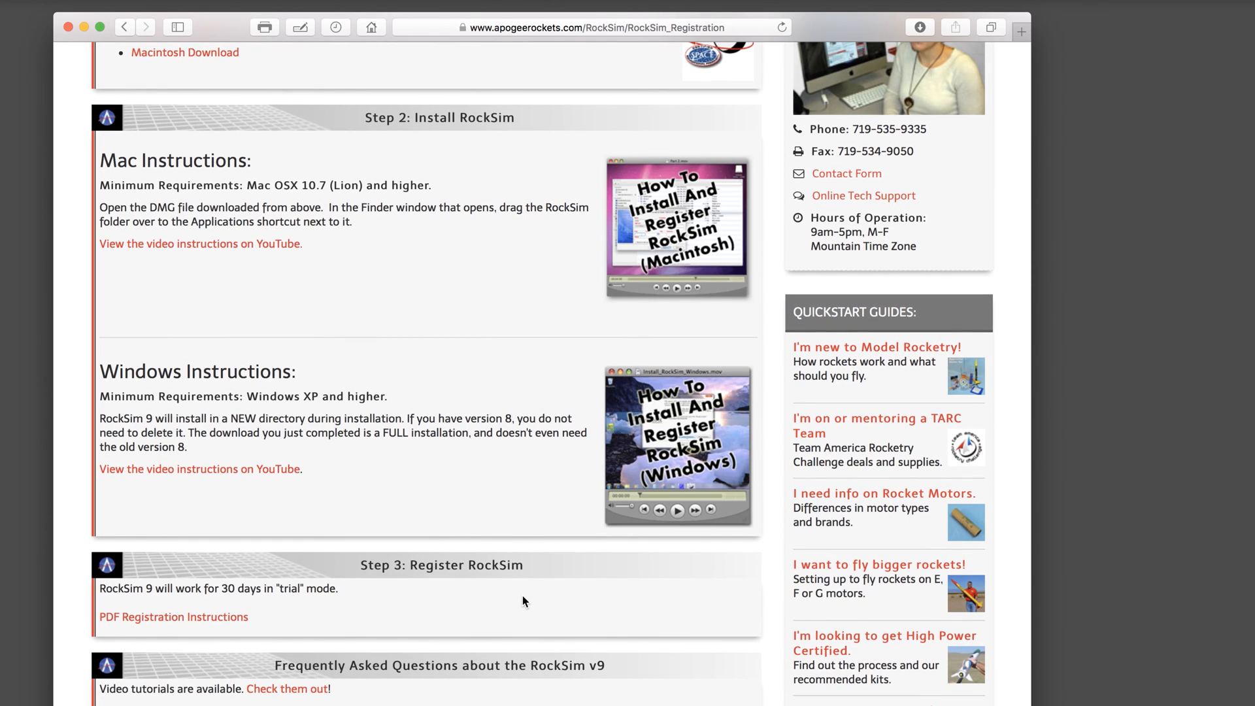